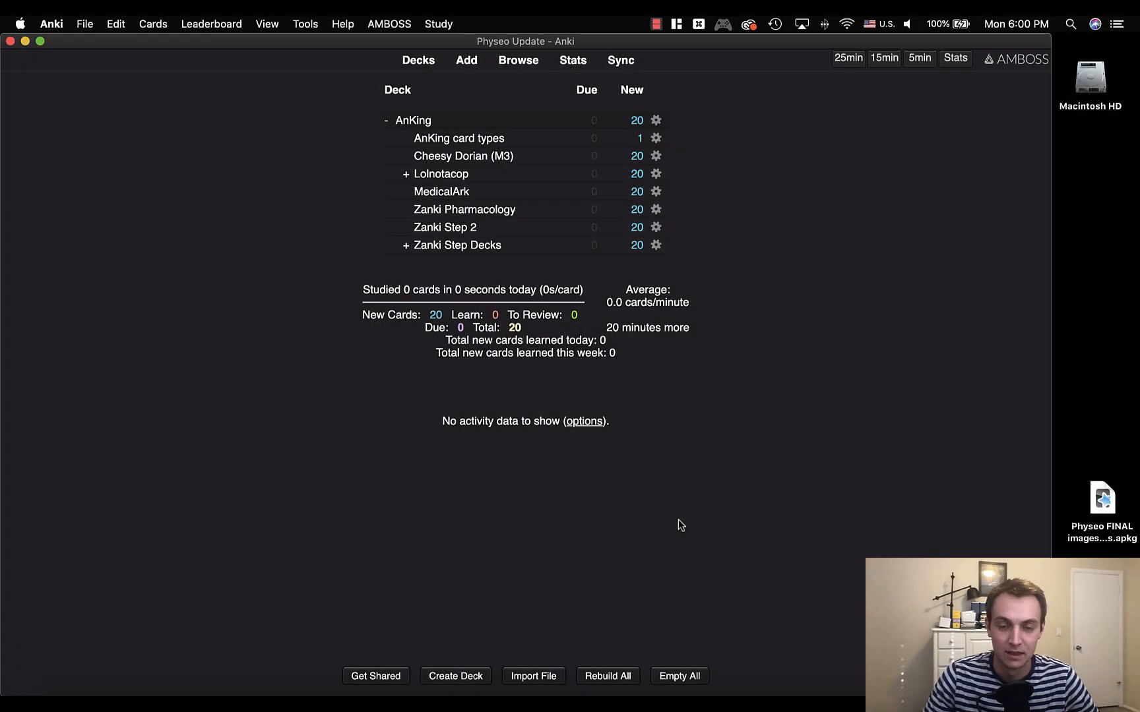
mouse_move(737, 196)
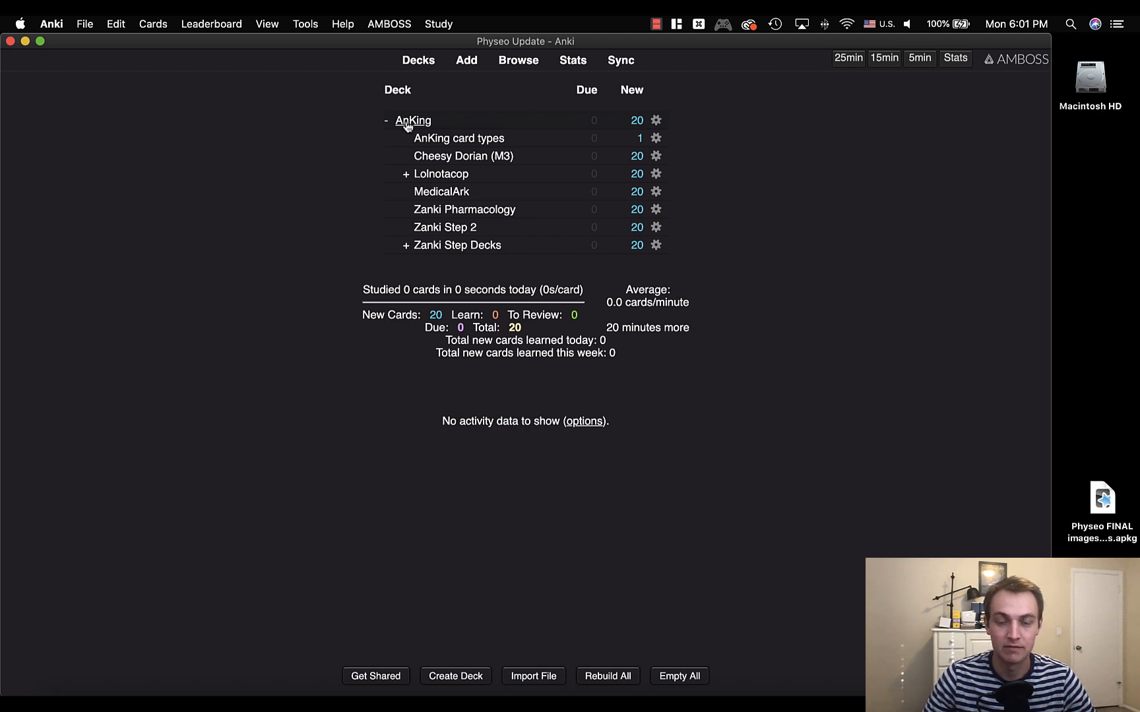
mouse_move(311, 353)
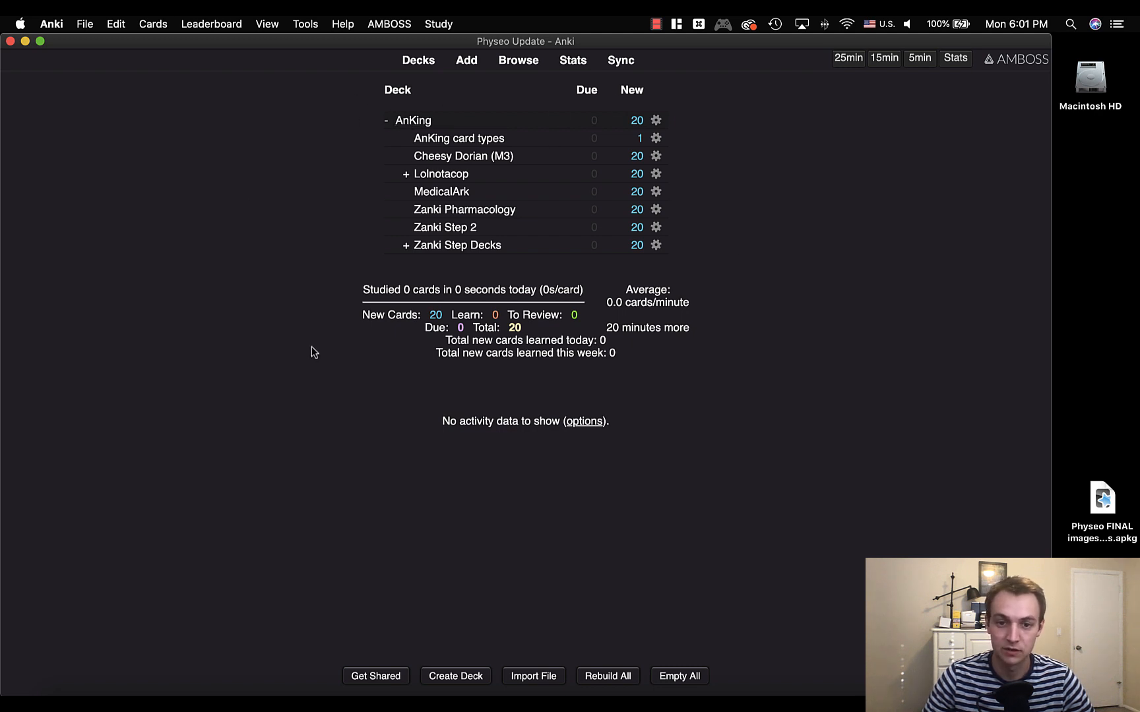
mouse_move(1073, 470)
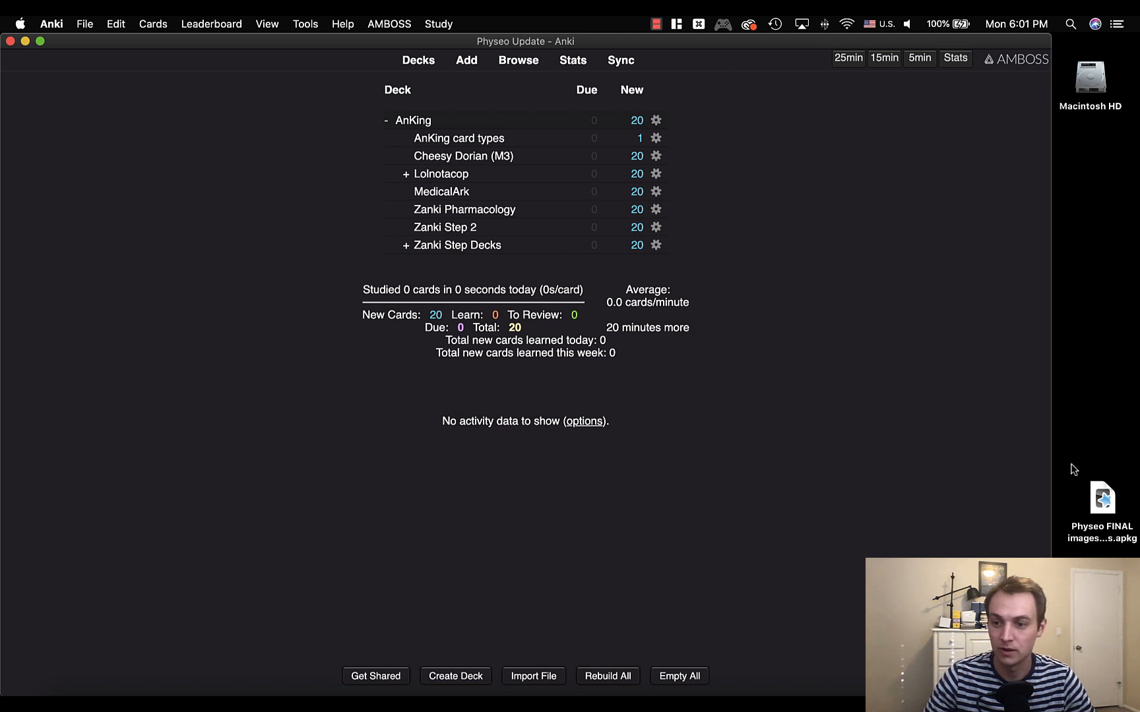
mouse_move(1066, 501)
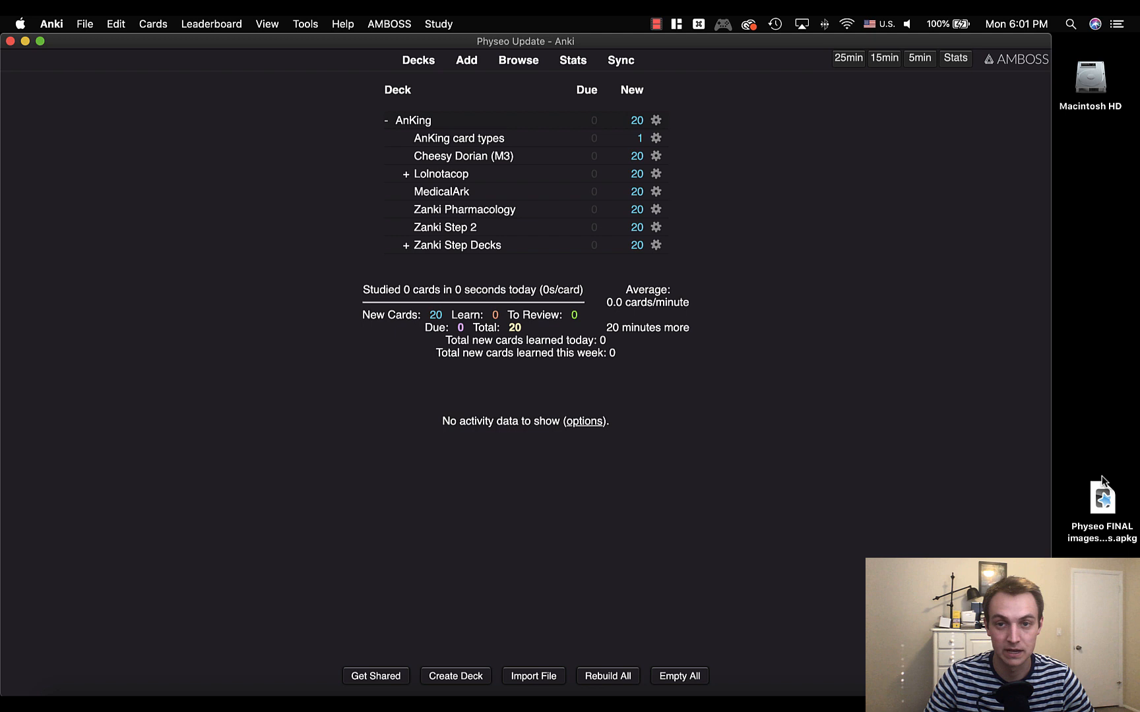
mouse_move(393, 219)
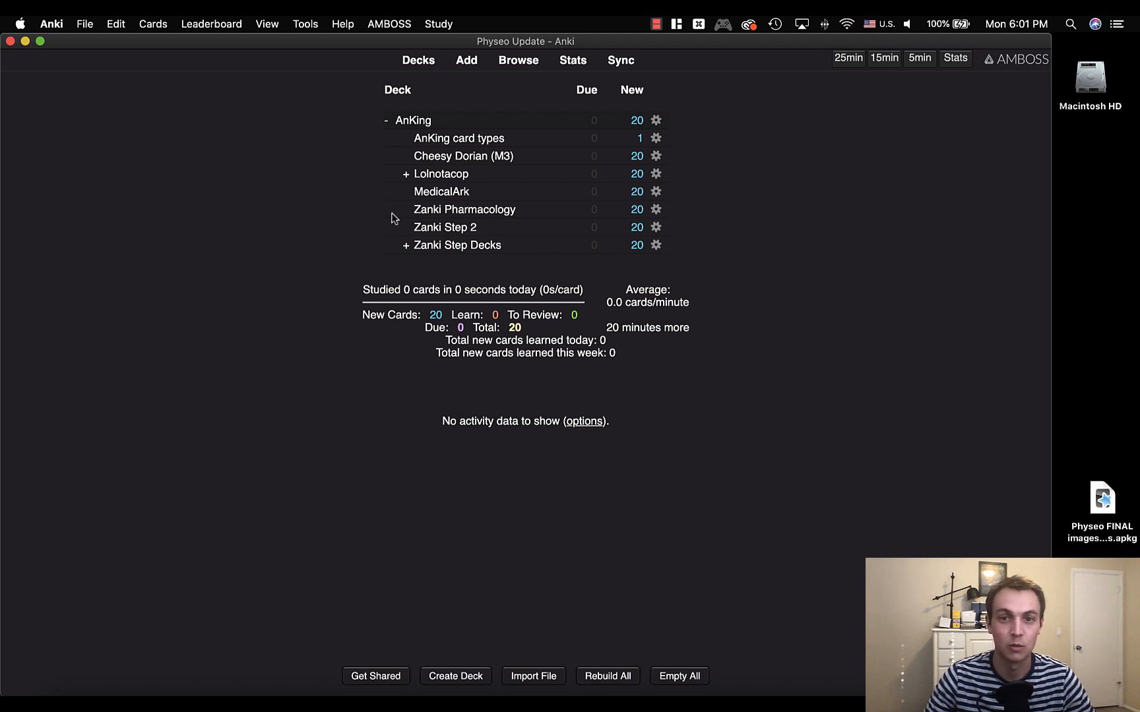
mouse_move(364, 218)
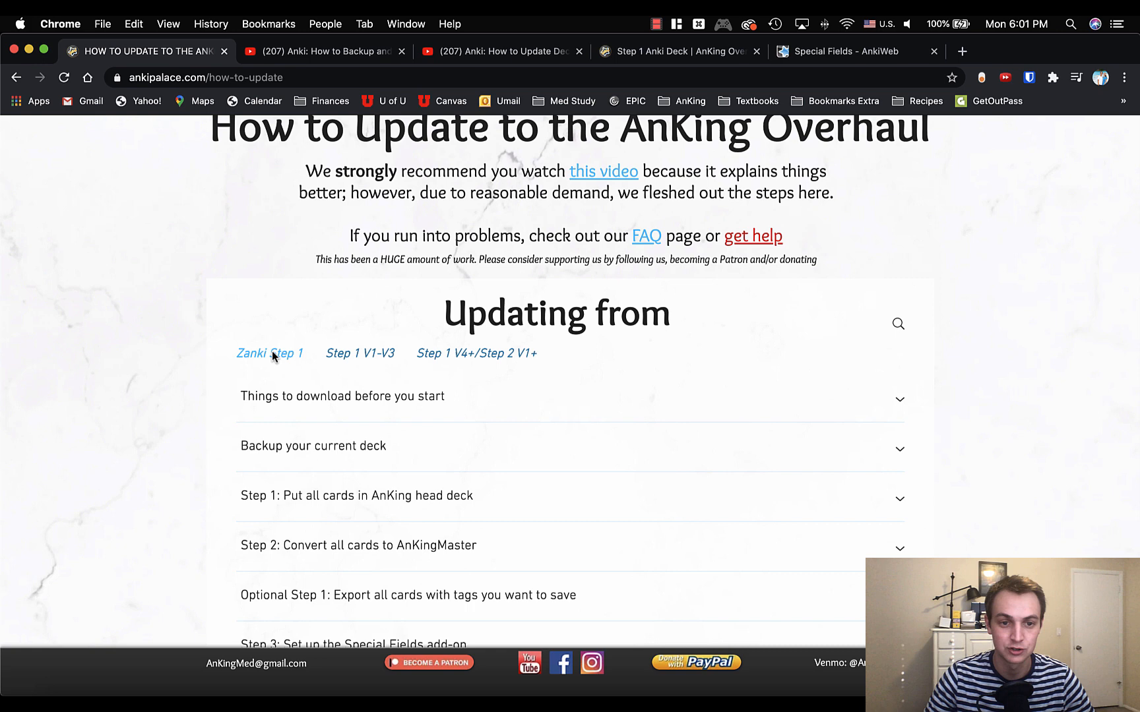
mouse_move(366, 362)
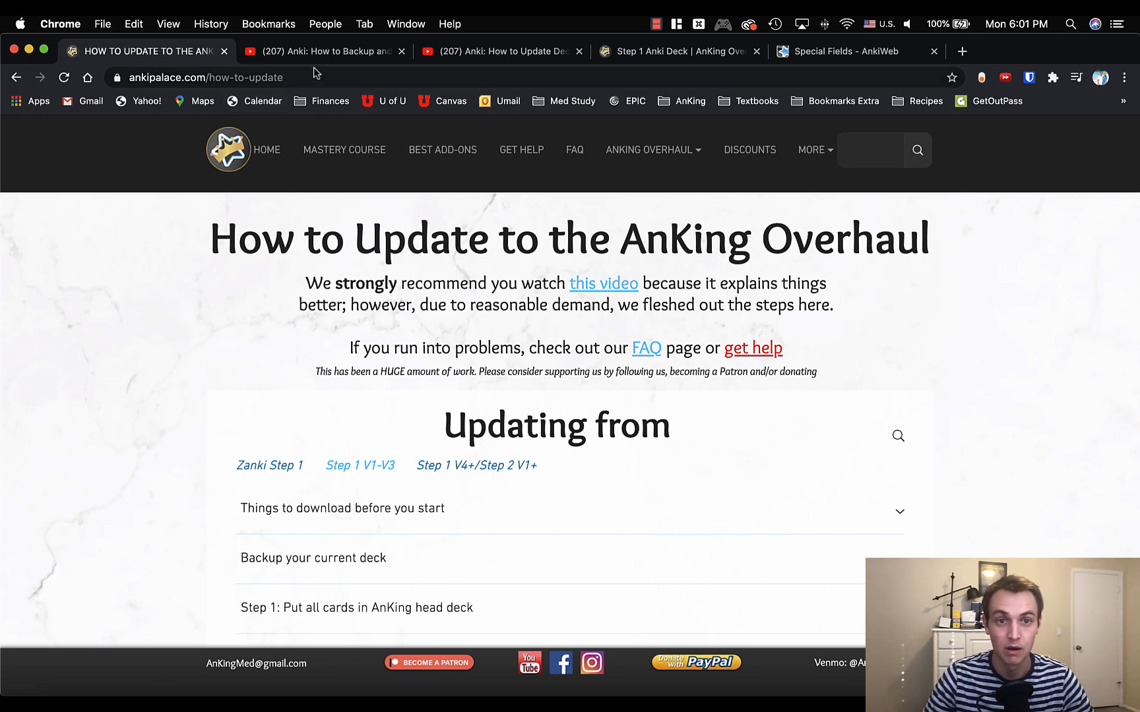
Switch through the backup video tab to the 'How to Update Decks with the Special Fields Add-on' video
click(323, 52)
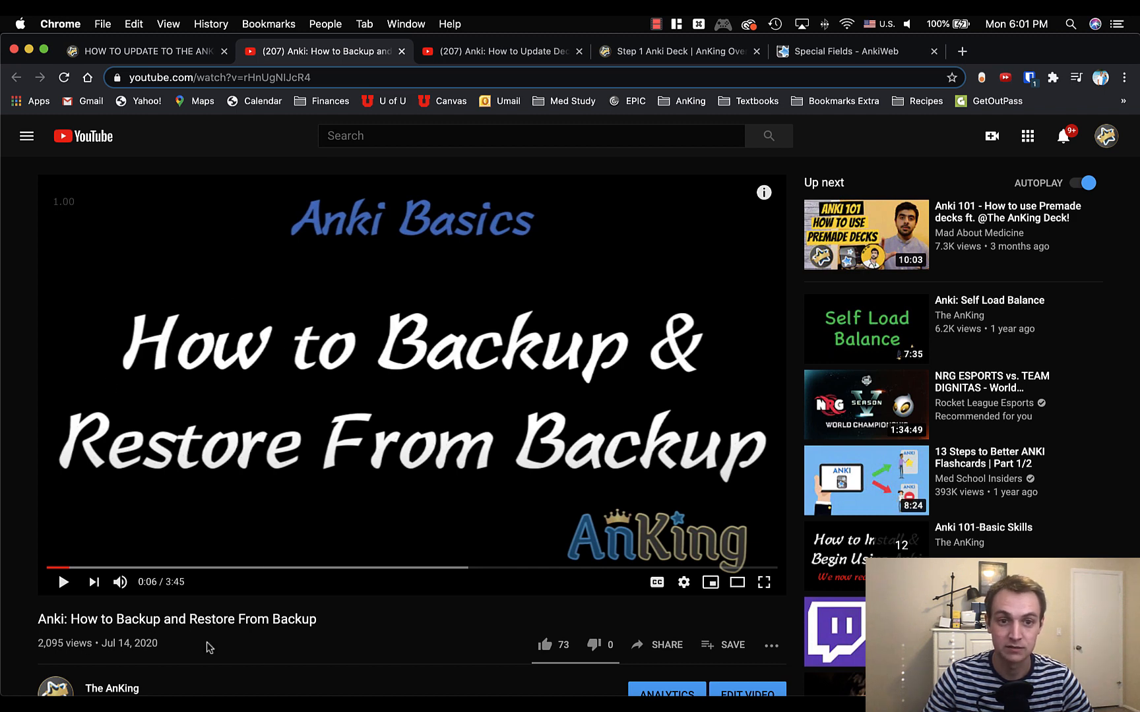
mouse_move(504, 96)
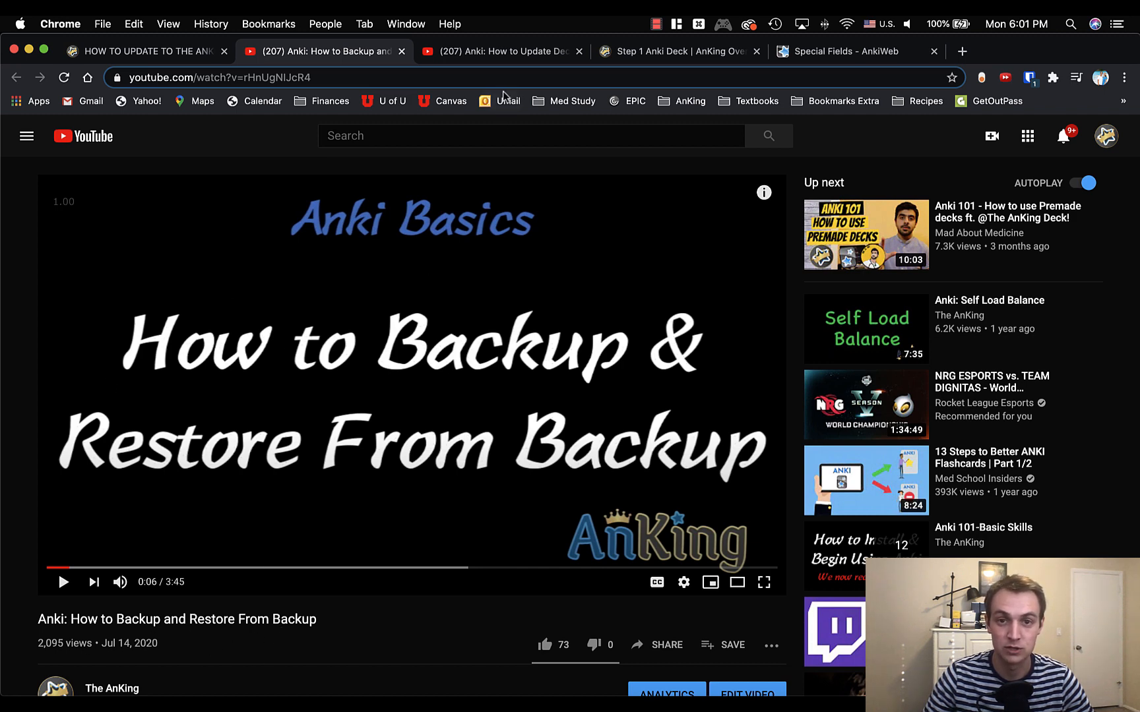
click(497, 51)
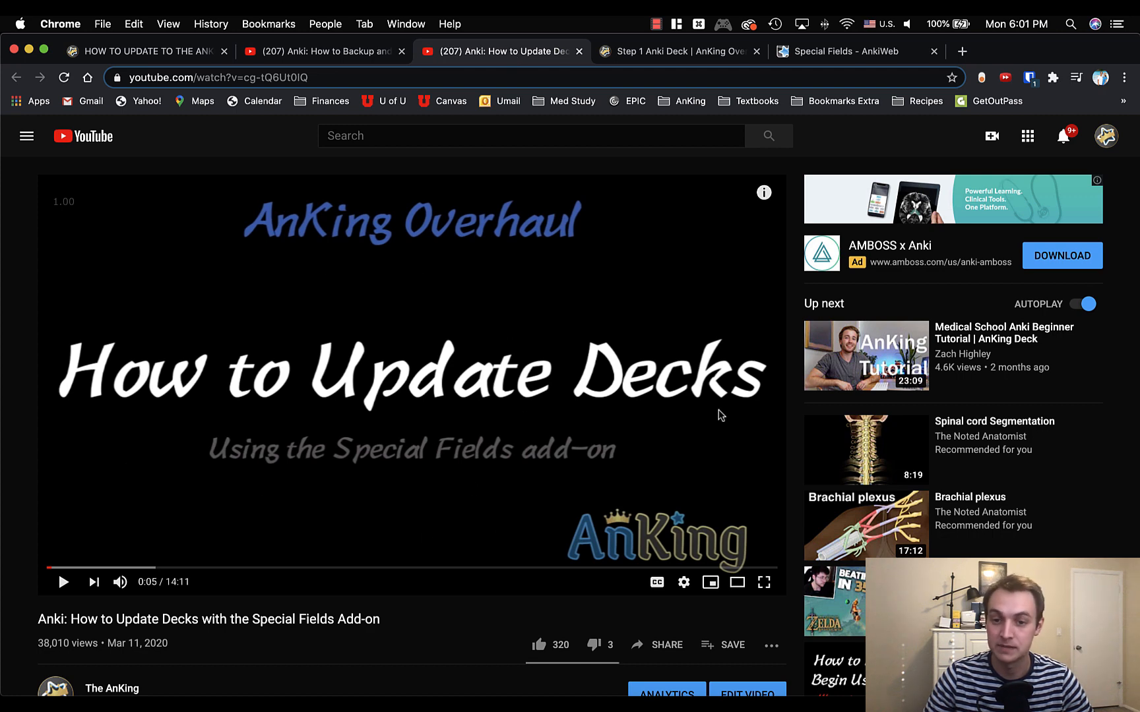
mouse_move(586, 469)
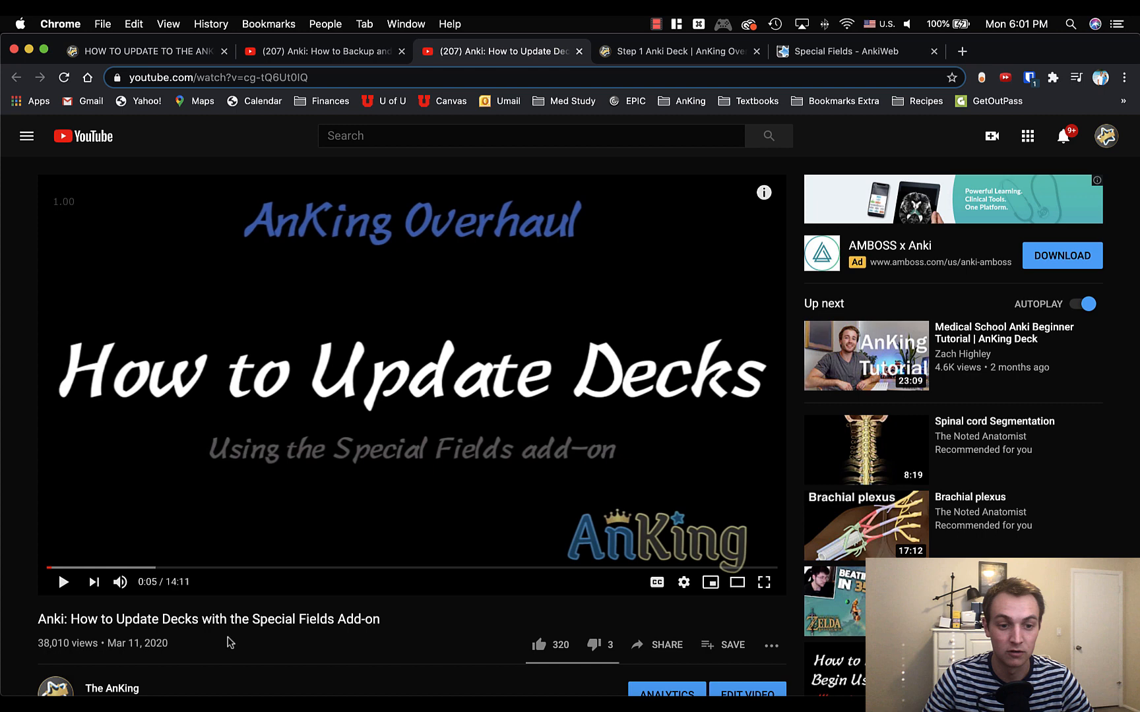
mouse_move(404, 628)
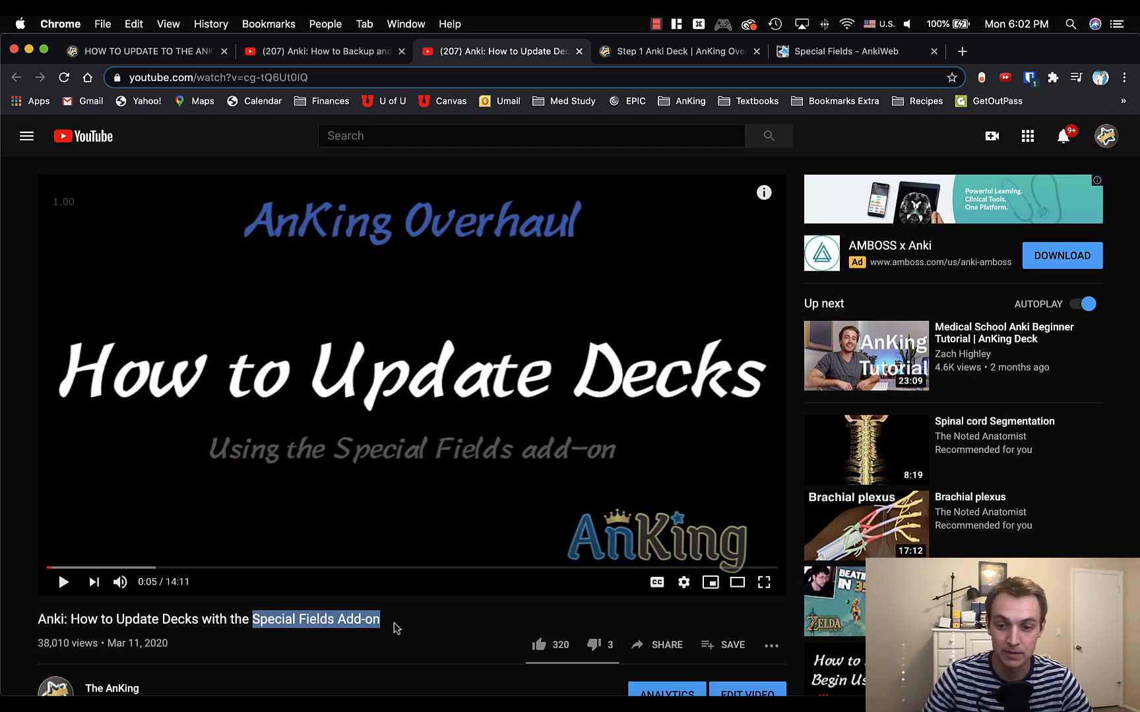
mouse_move(466, 384)
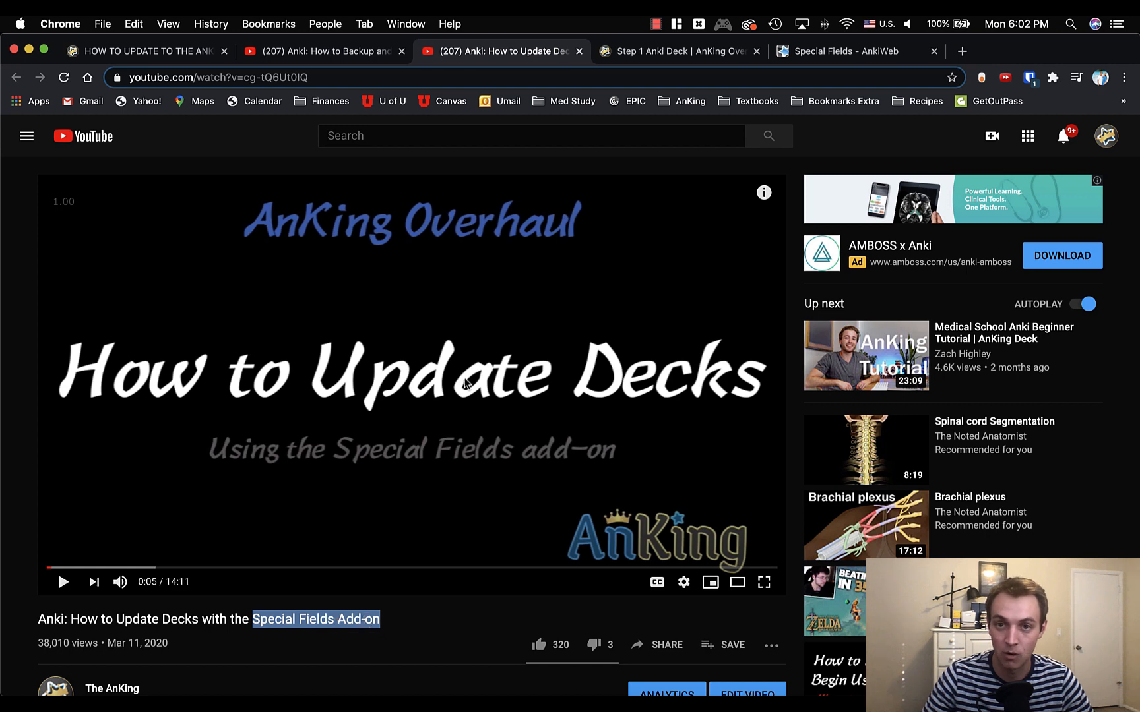
Review the AnKing Step 1 Deck page's download links, then move to the Special Fields AnkiWeb page
click(676, 51)
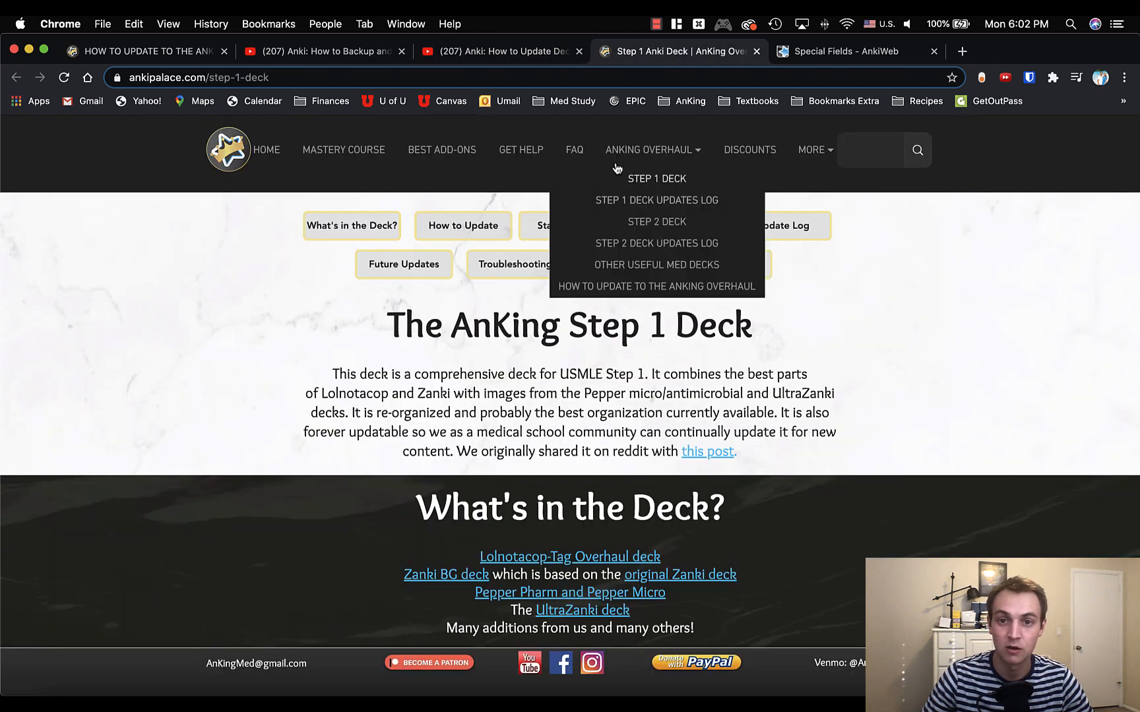
click(197, 76)
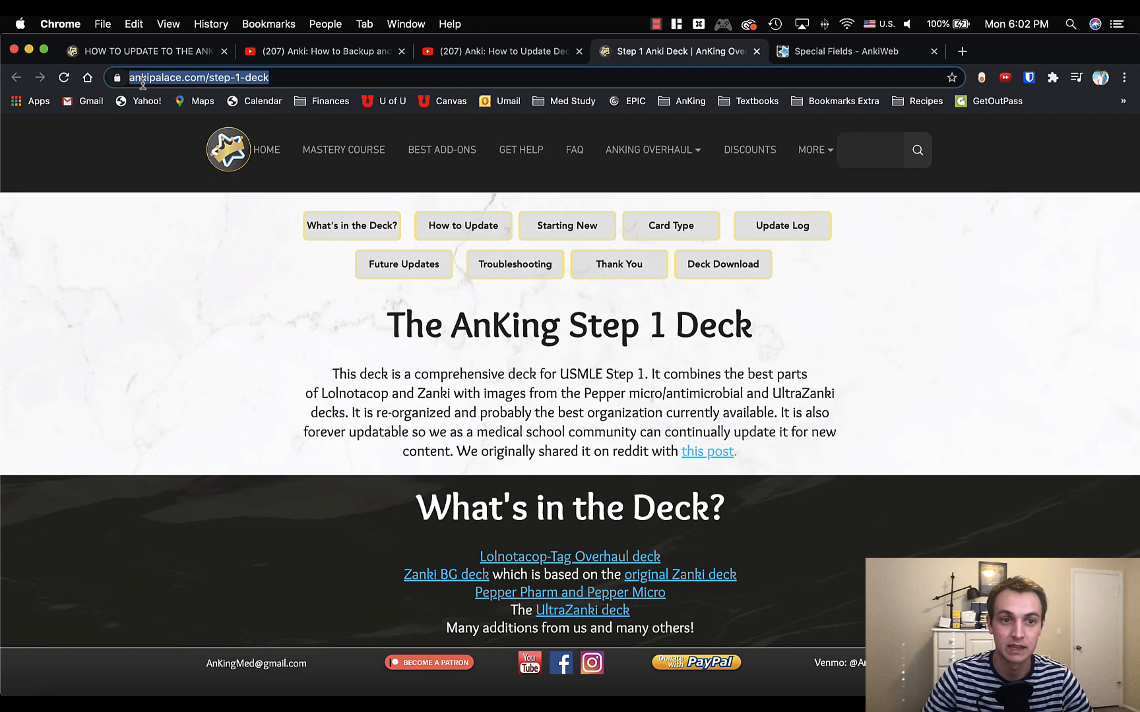
click(649, 151)
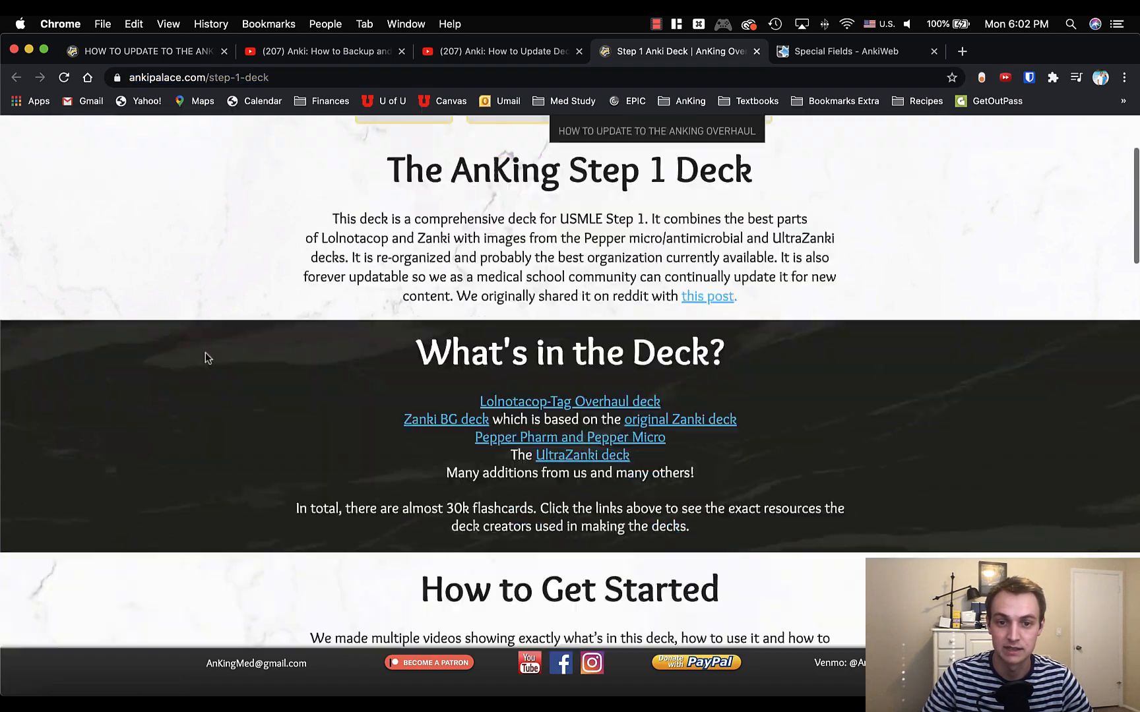
scroll(down, 3)
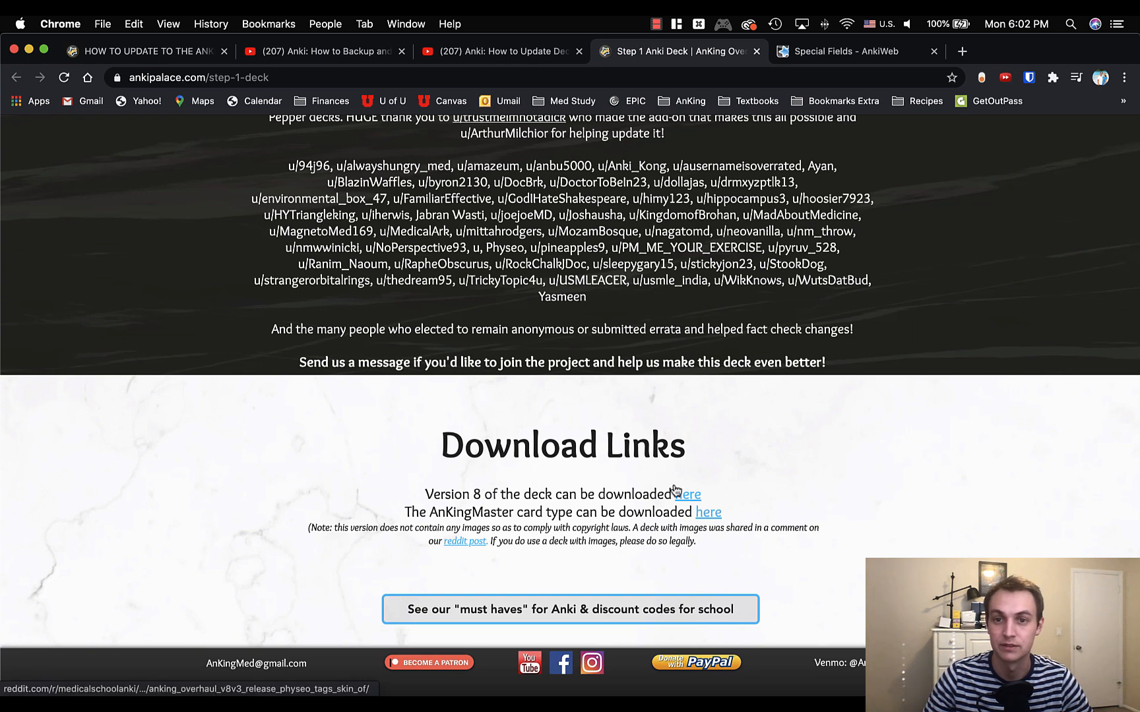
click(842, 51)
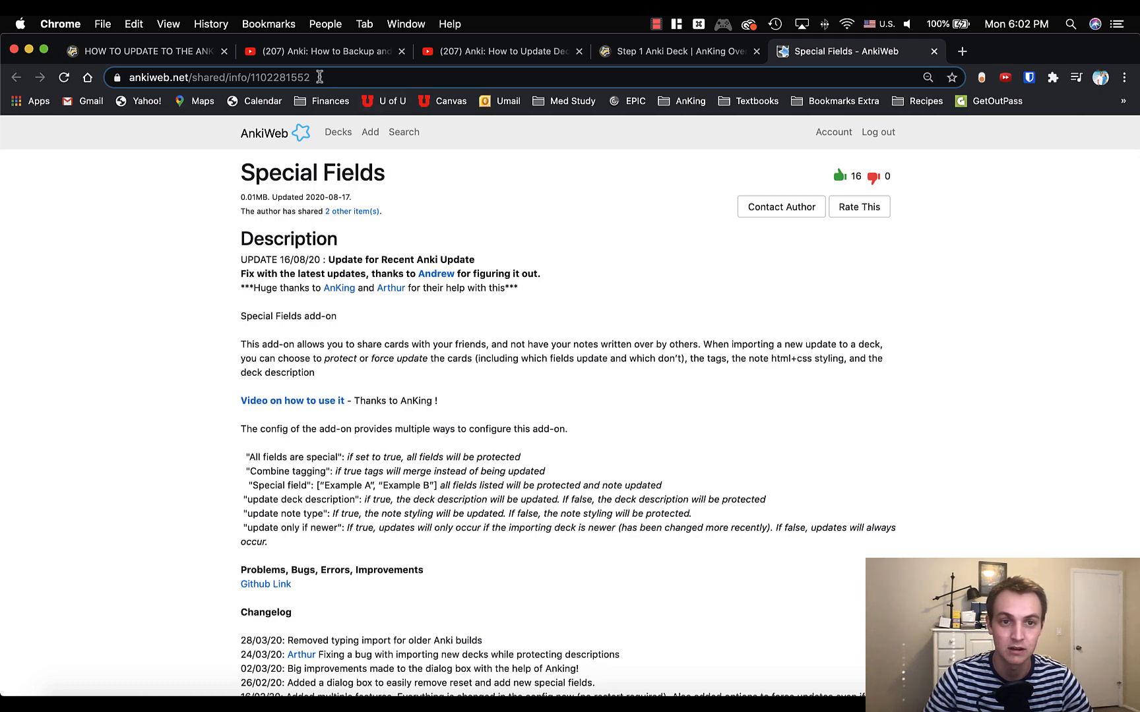
scroll(down, 3)
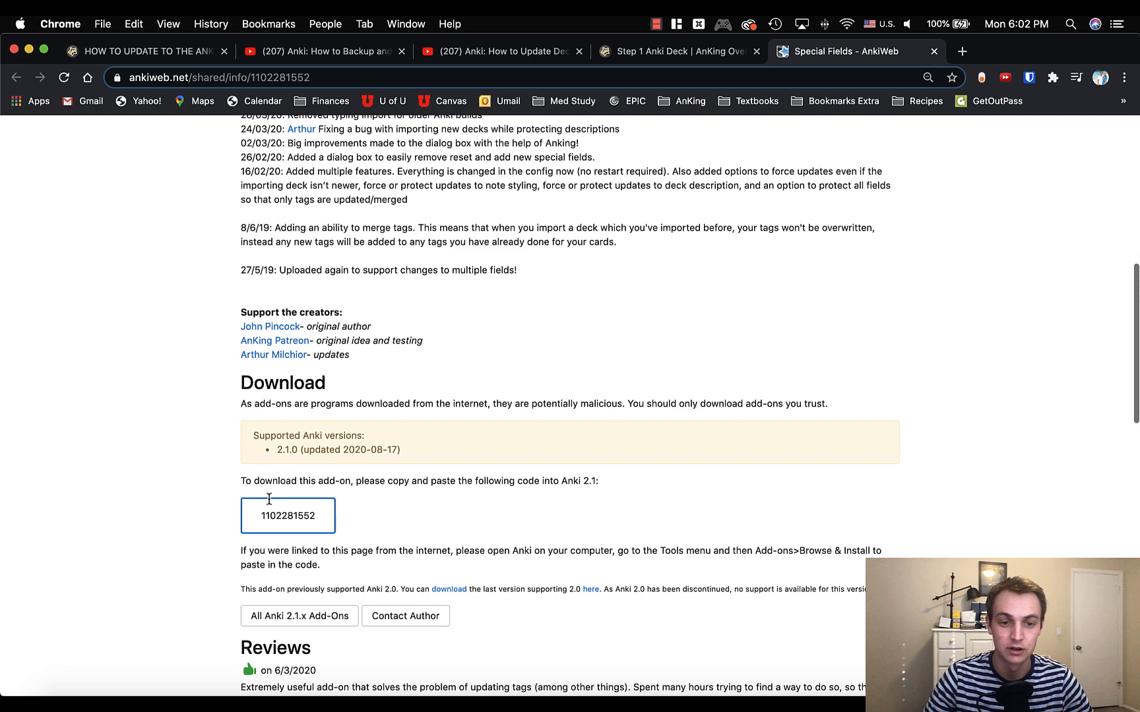
double_click(287, 516)
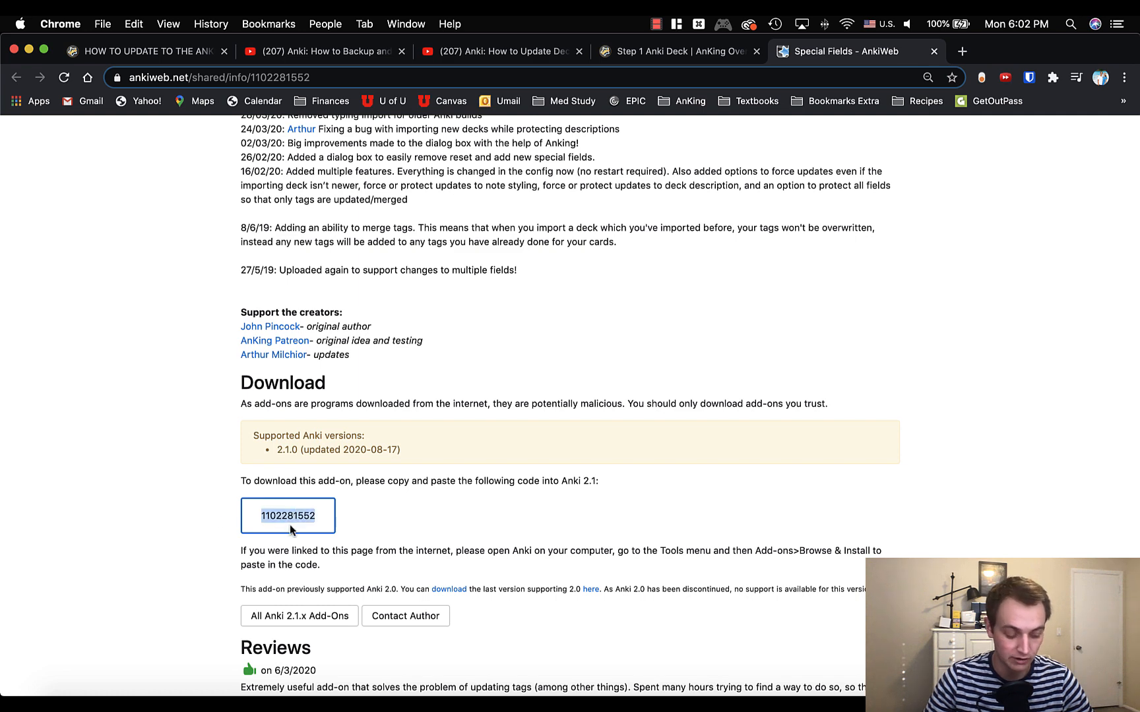
key(cmd+c)
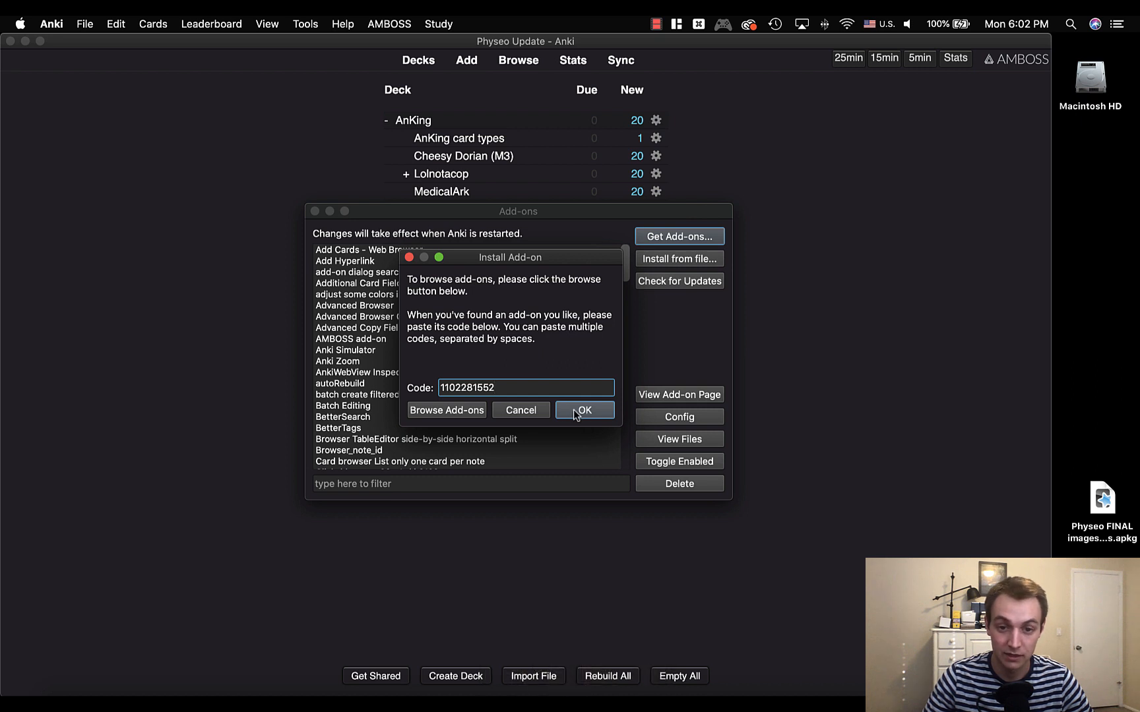
Install the add-on from the pasted code and close the Add-ons window, returning to the AnKing deck list
click(583, 410)
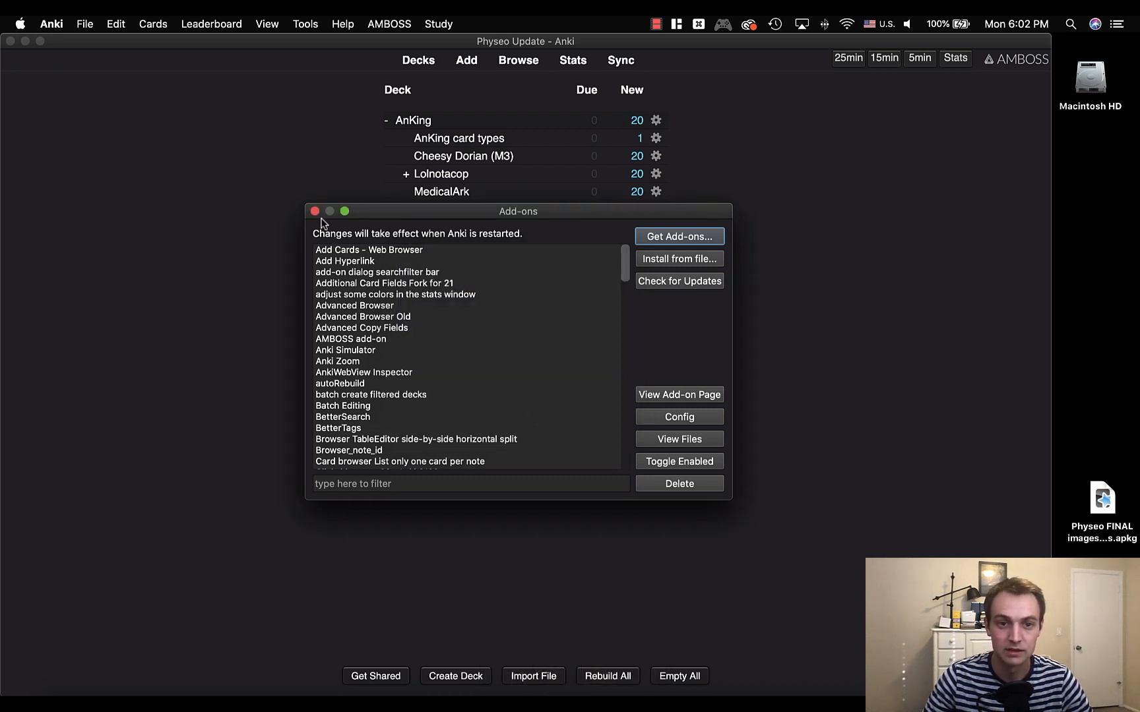
click(315, 211)
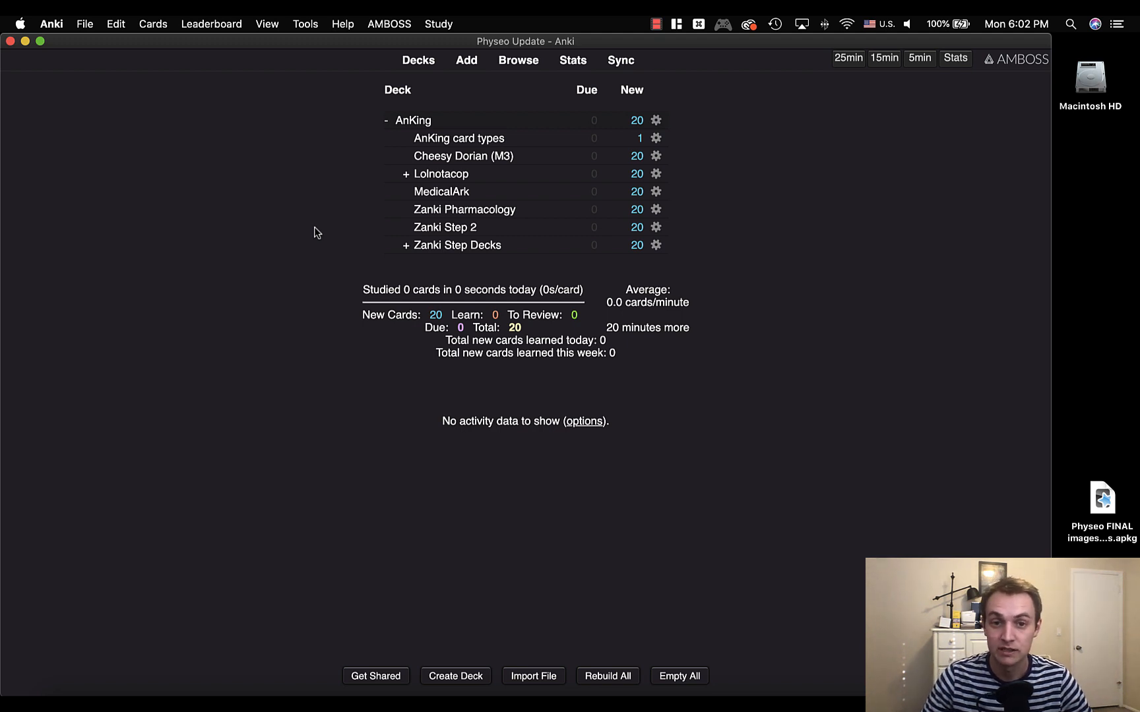
mouse_move(514, 101)
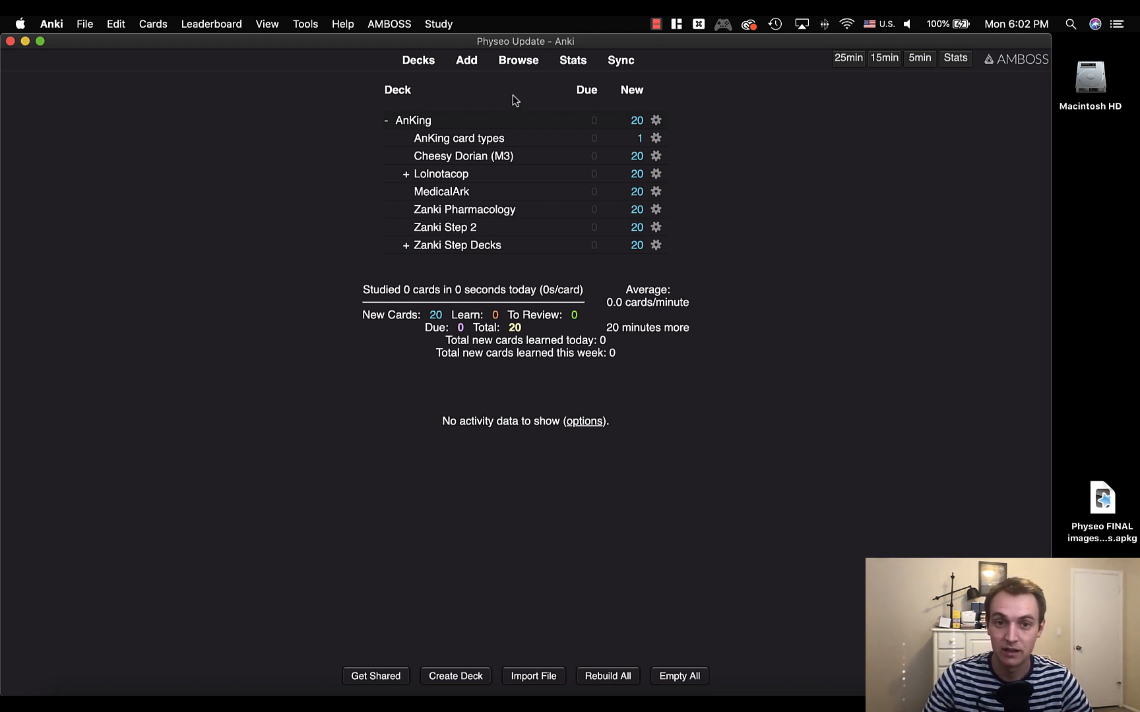
mouse_move(304, 24)
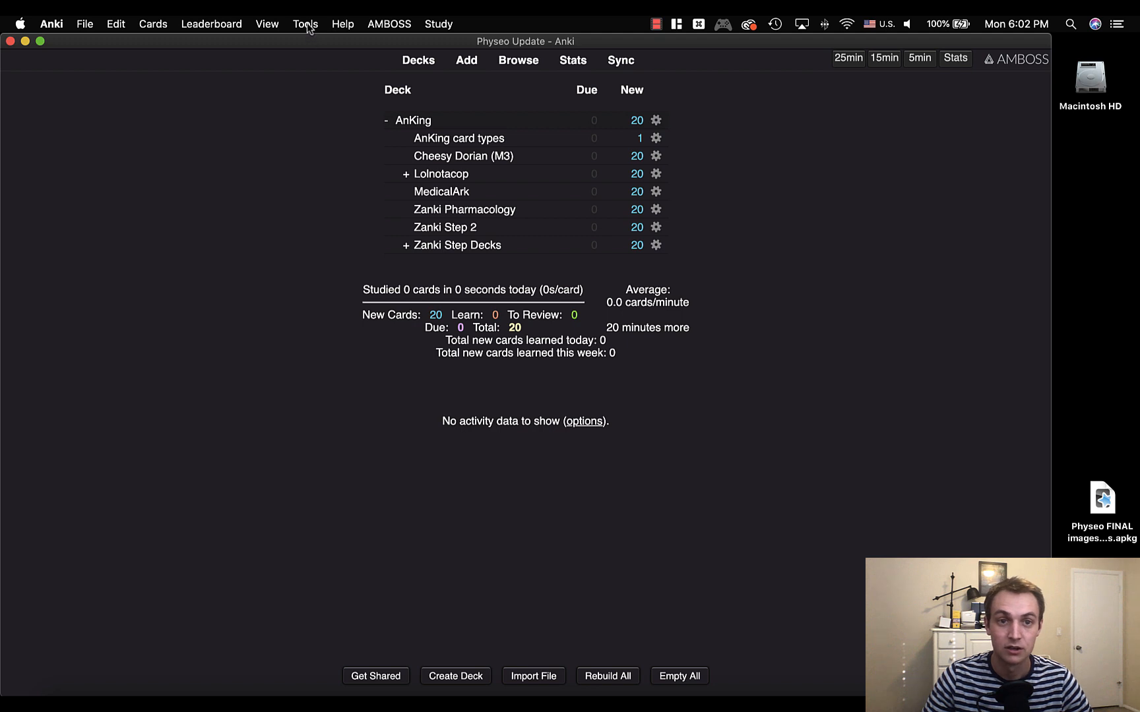
Bring up Tools > Special Fields listing Lecture Notes, Missed Questions, Pathoma and Boards and Beyond
click(305, 24)
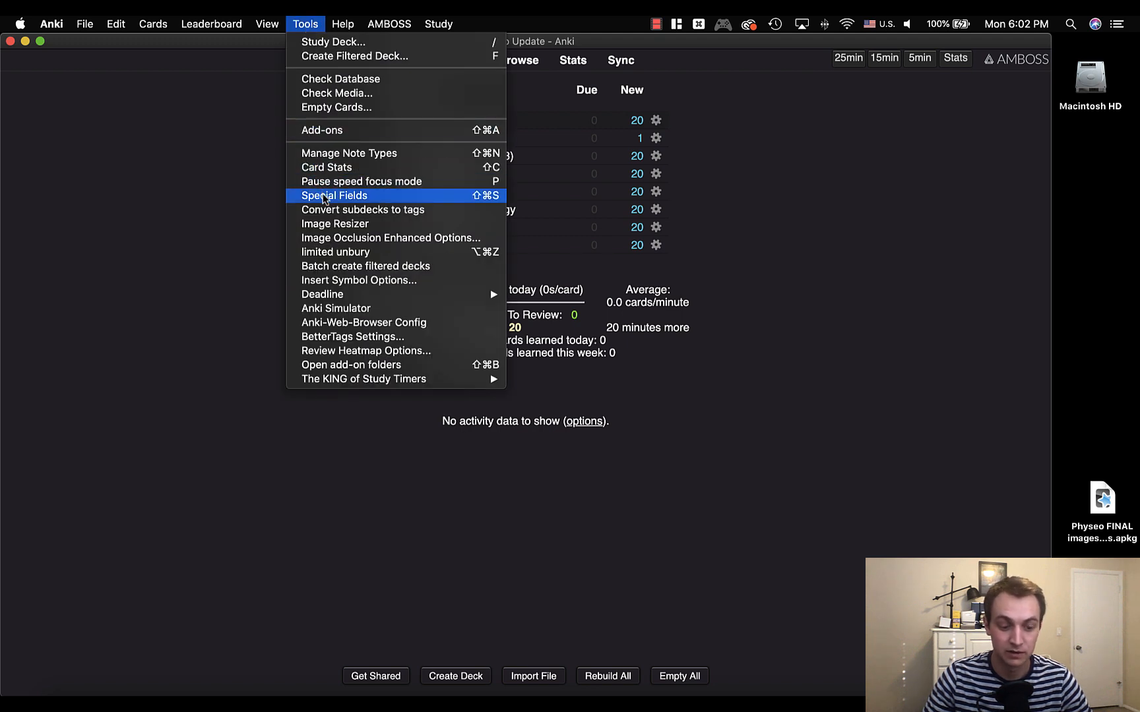
click(334, 195)
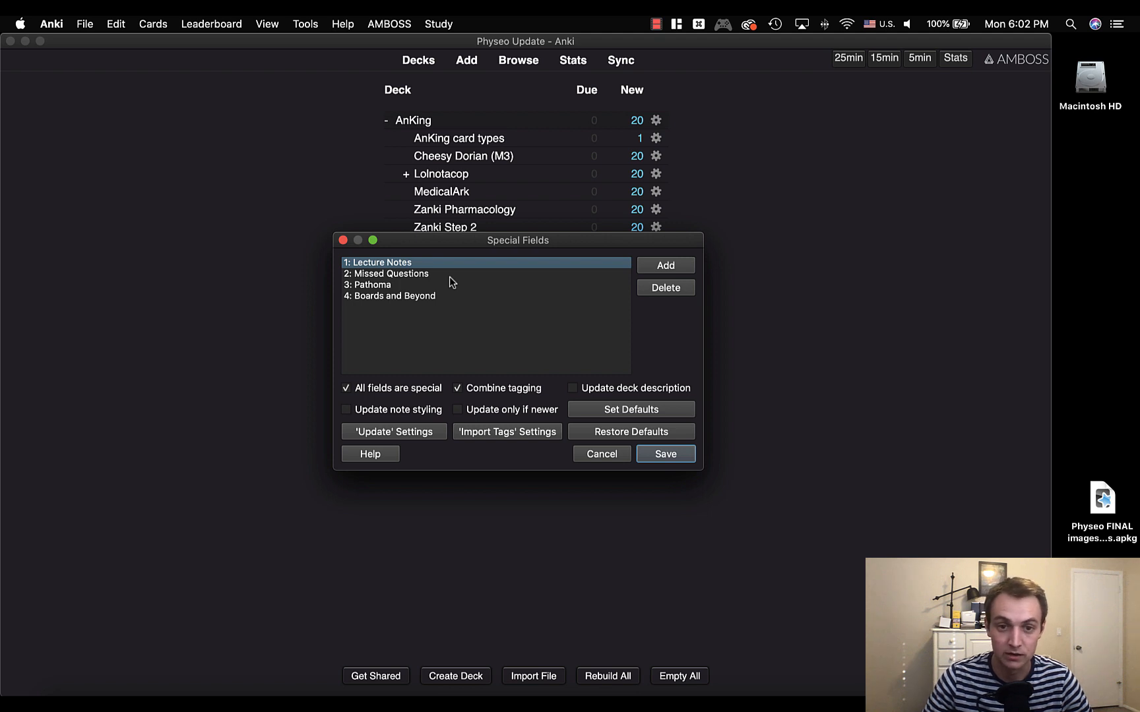
mouse_move(468, 296)
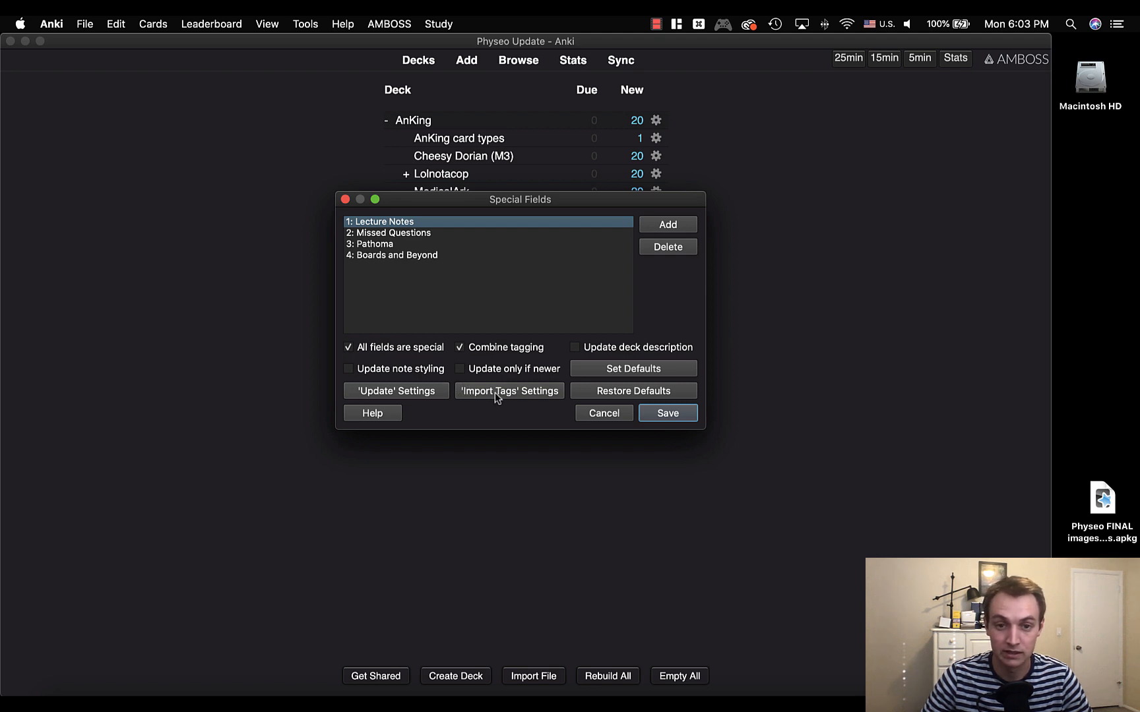
click(510, 390)
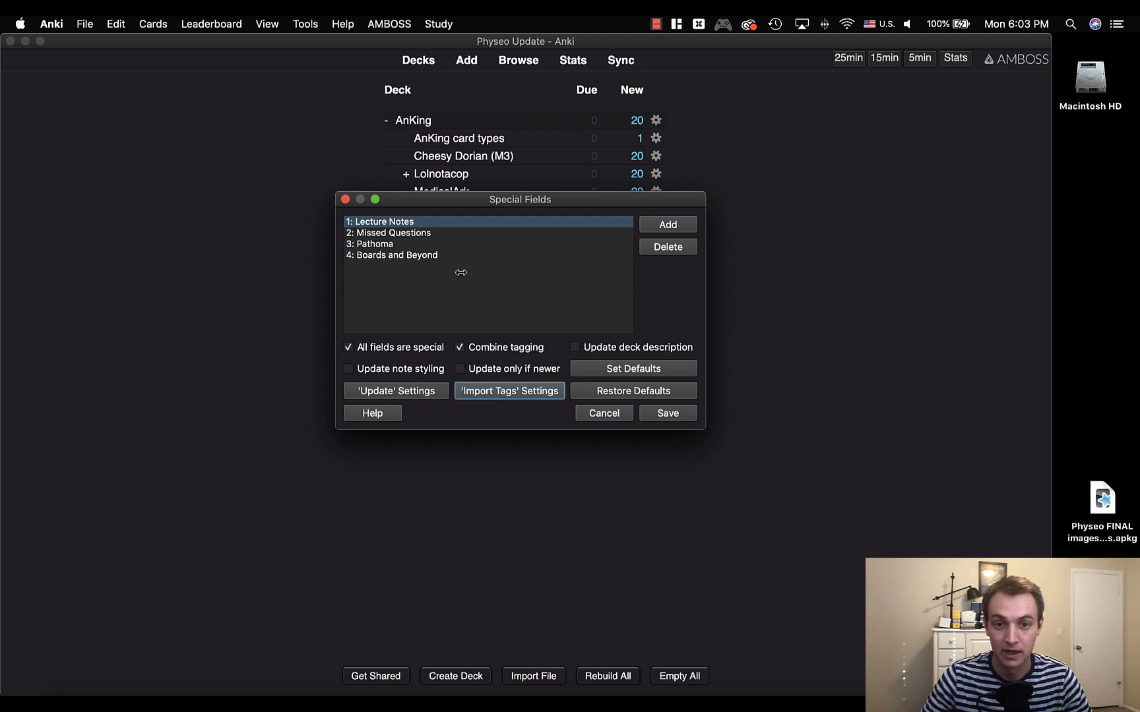
mouse_move(367, 251)
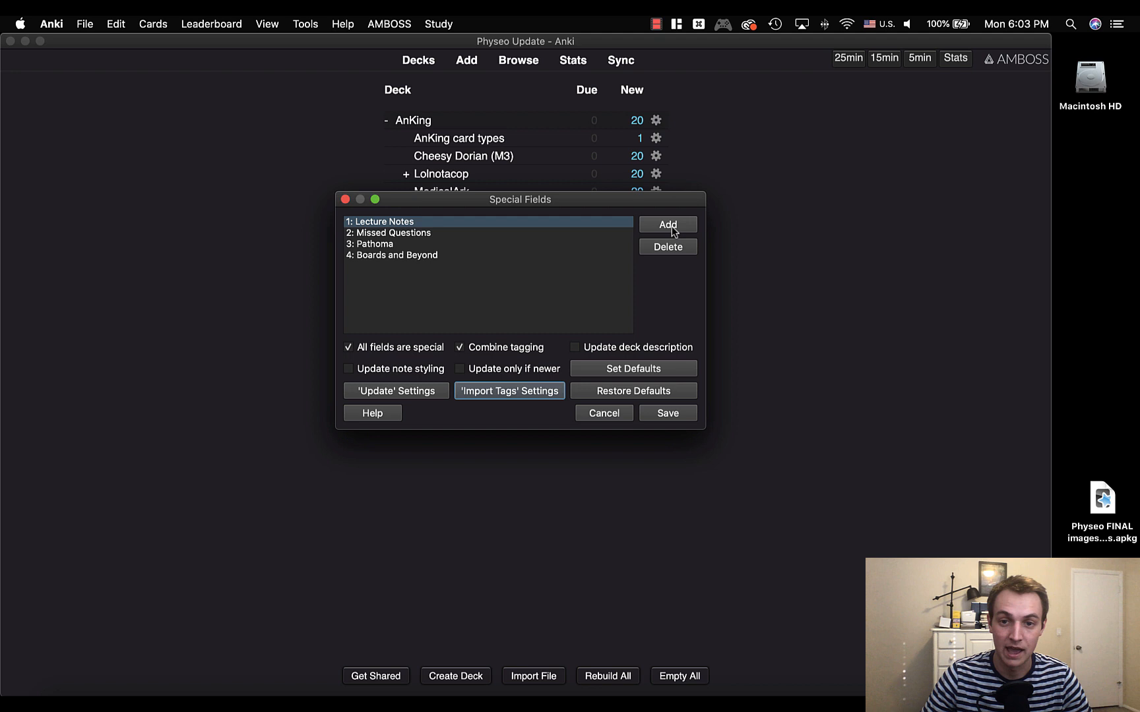
Add Text, Extra and First Aid to the special fields list
click(666, 224)
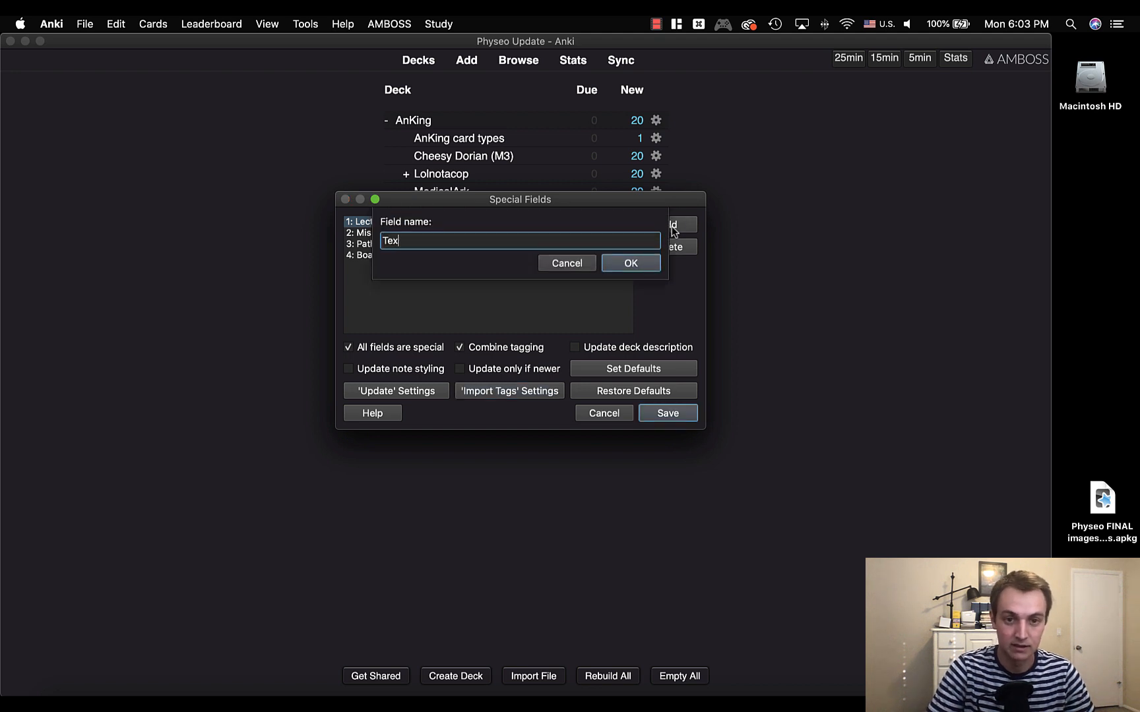
text(t)
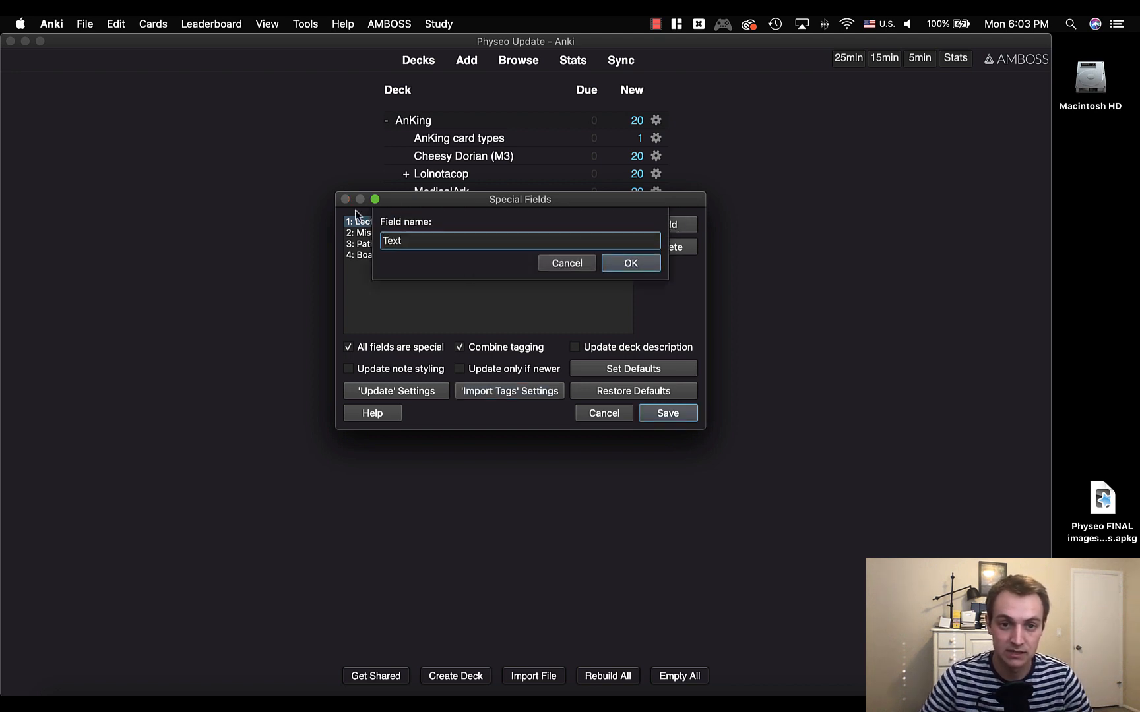
mouse_move(613, 262)
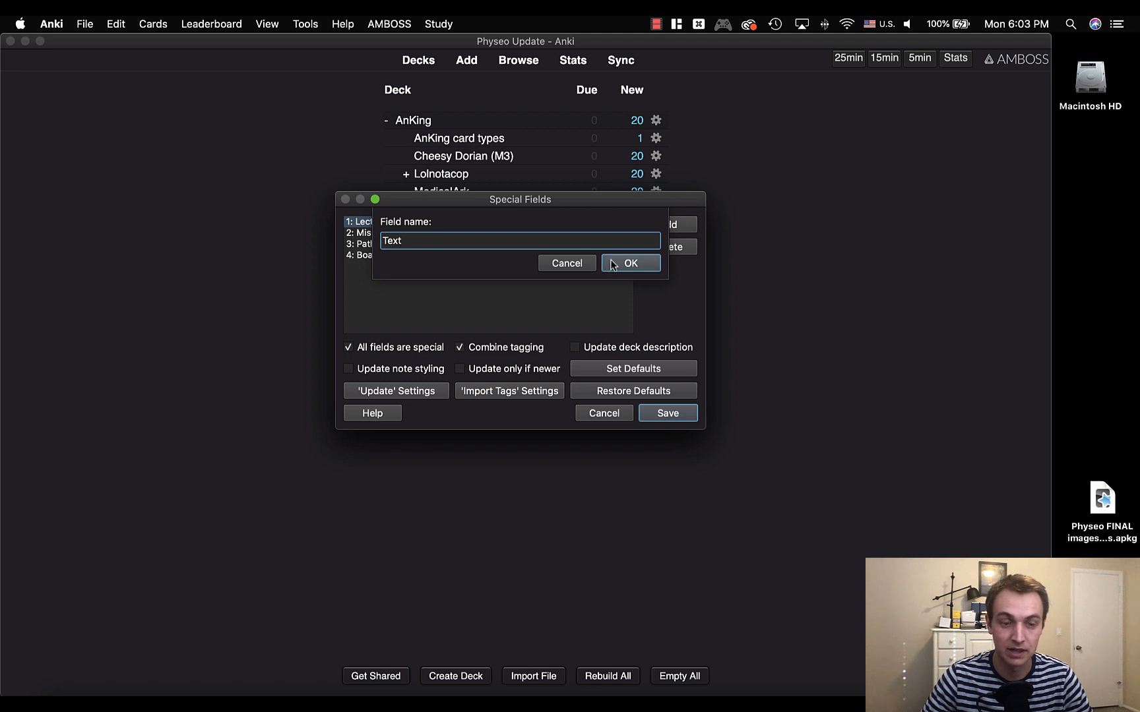
click(630, 262)
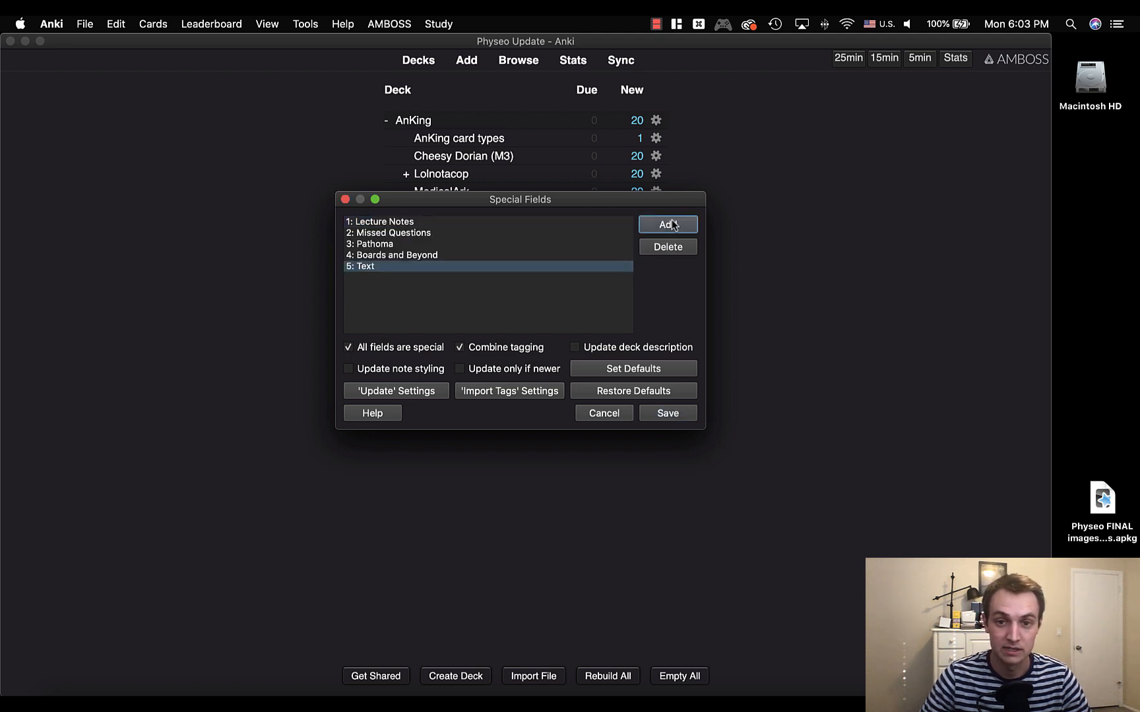
click(666, 224)
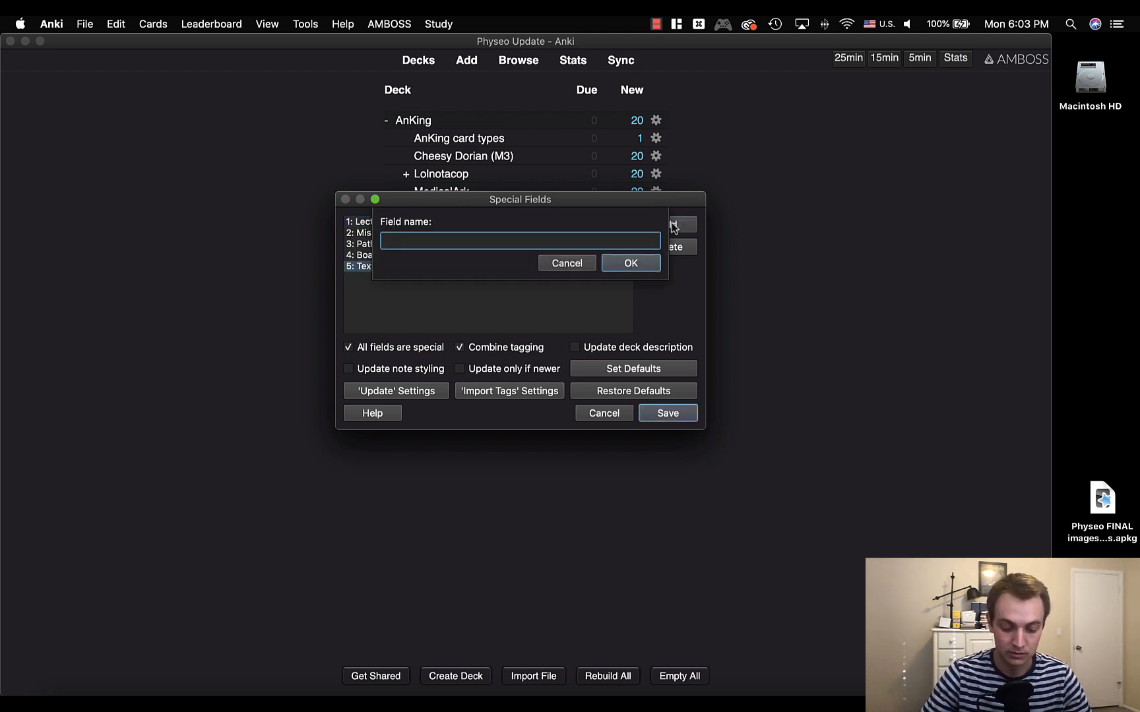
click(630, 262)
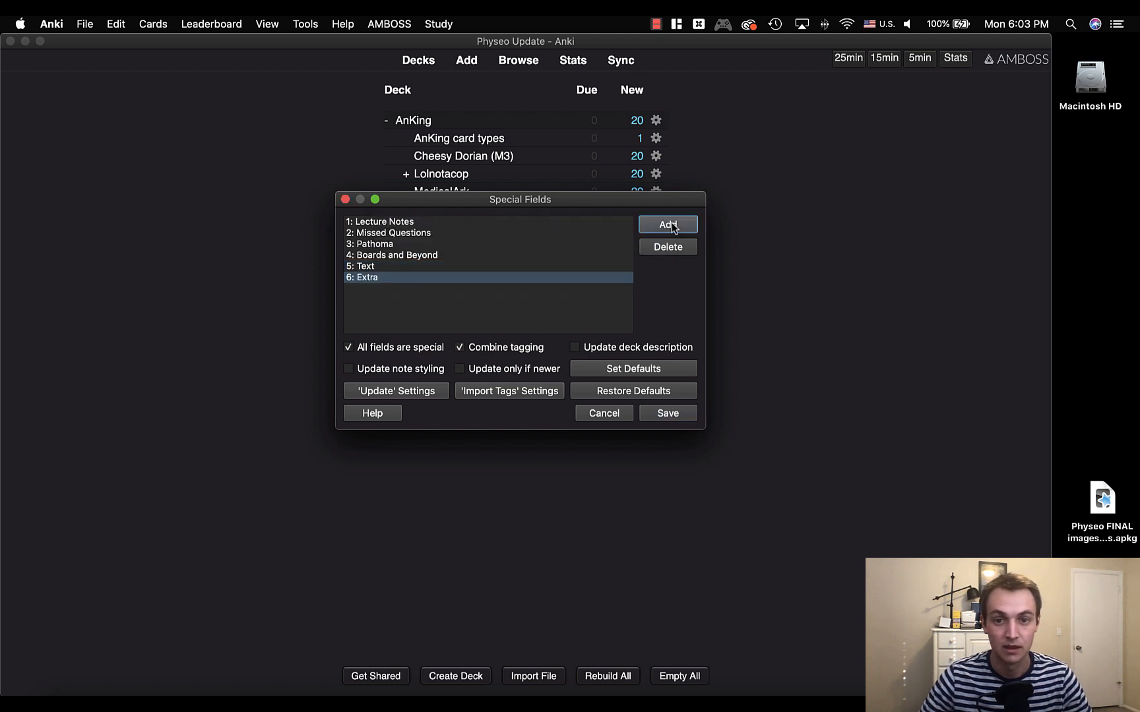
click(666, 224)
text(First Aid)
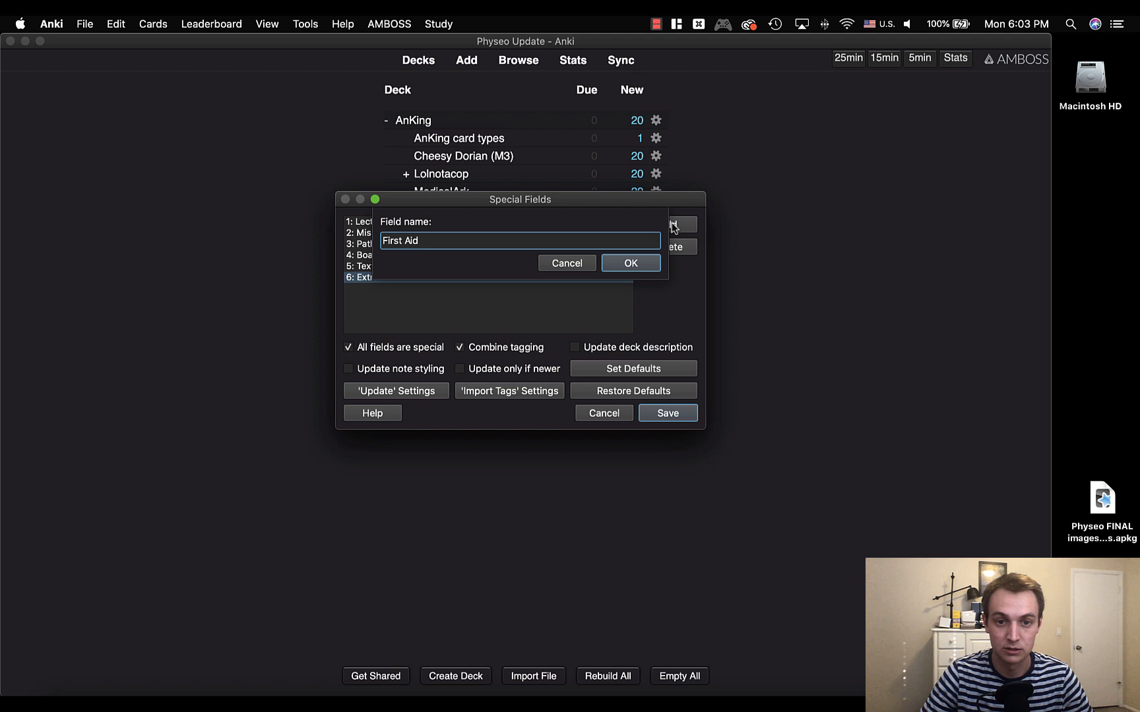
click(629, 262)
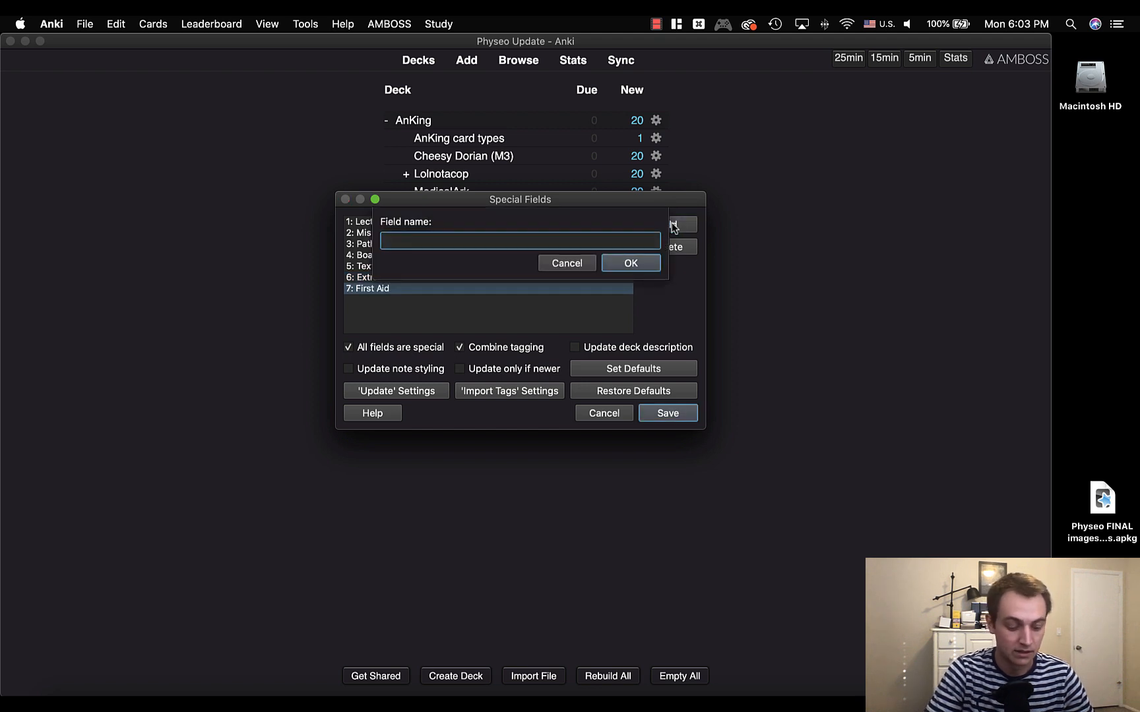
Add Sketchy and Additional Resources, bringing the list to nine fields, and select Boards and Beyond
text(Sketchy)
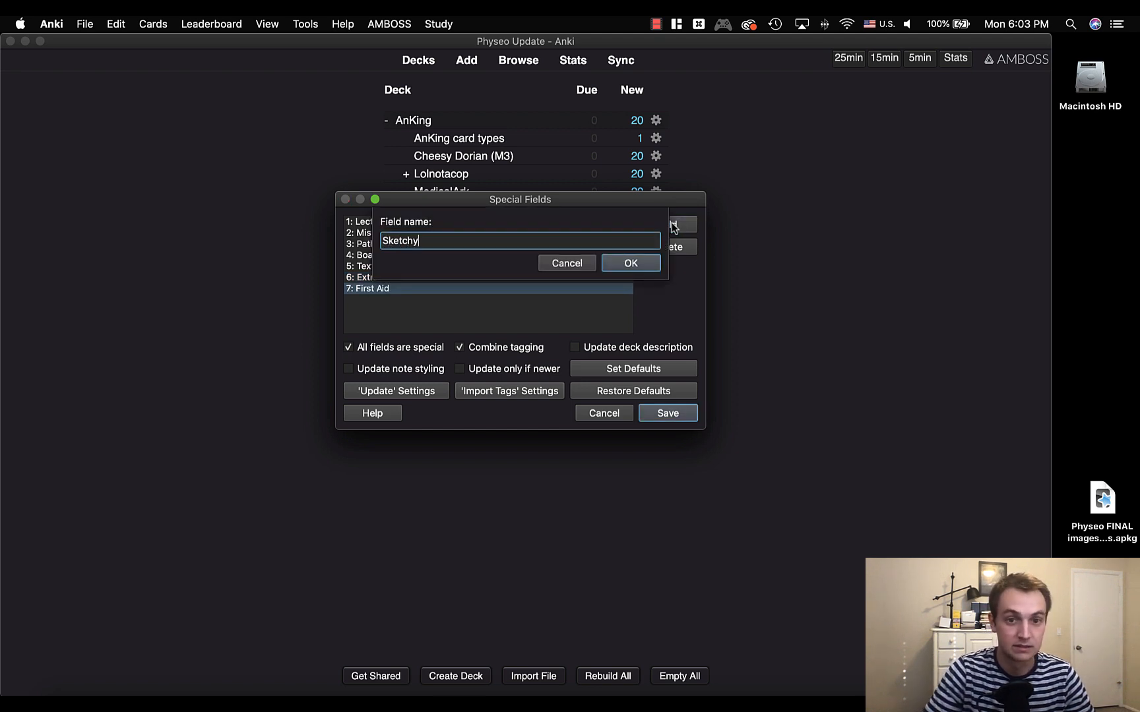
click(629, 263)
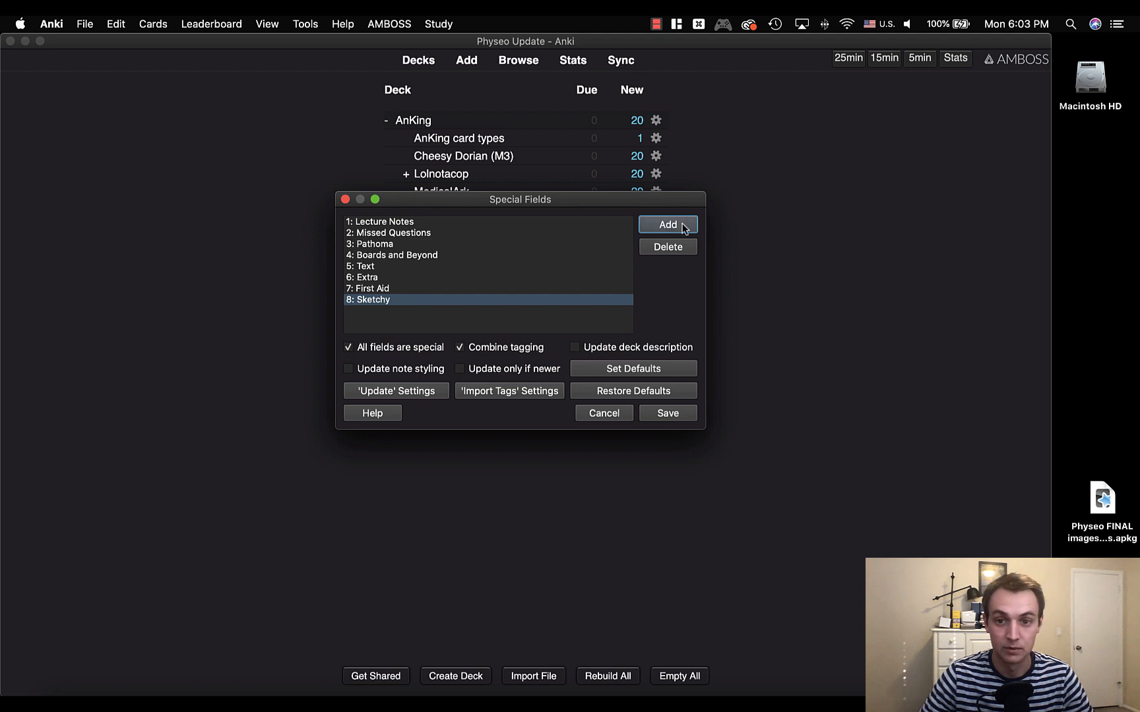
click(667, 224)
text(Additional)
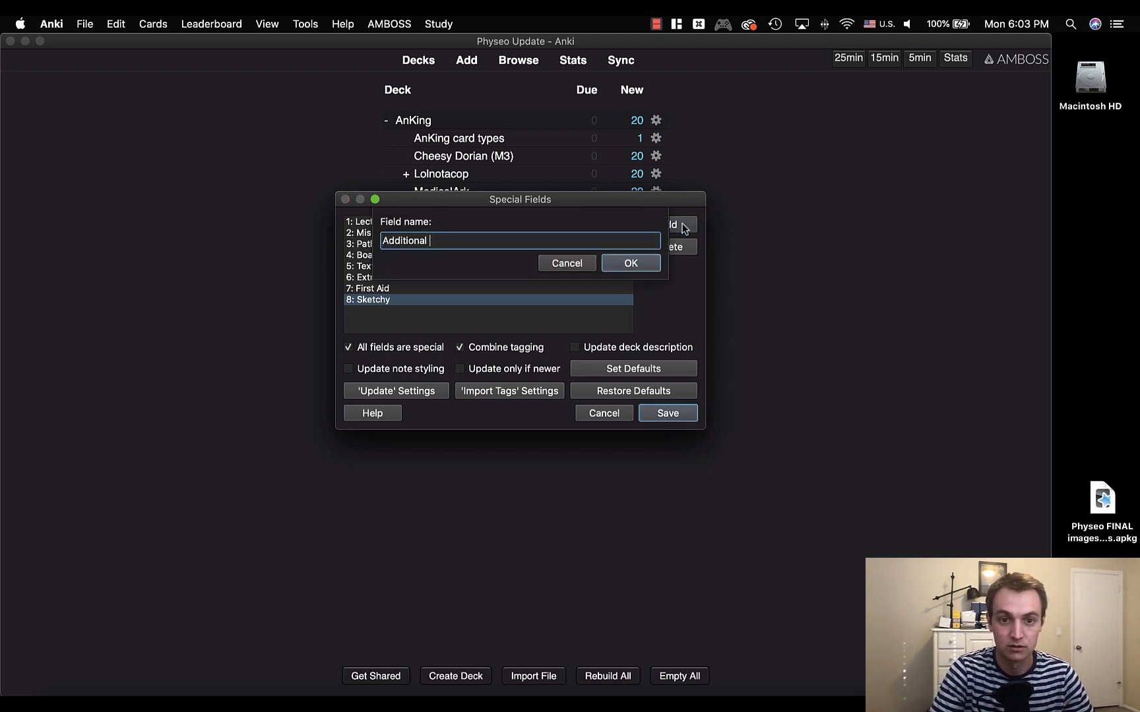
text(Resources)
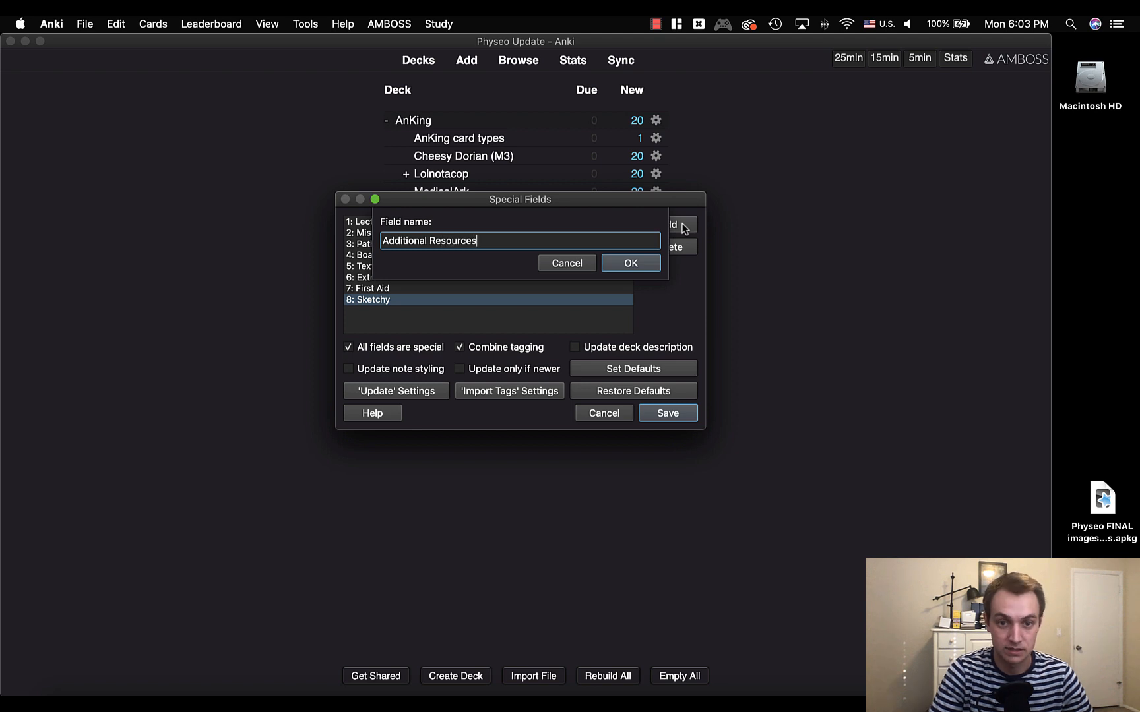
click(629, 263)
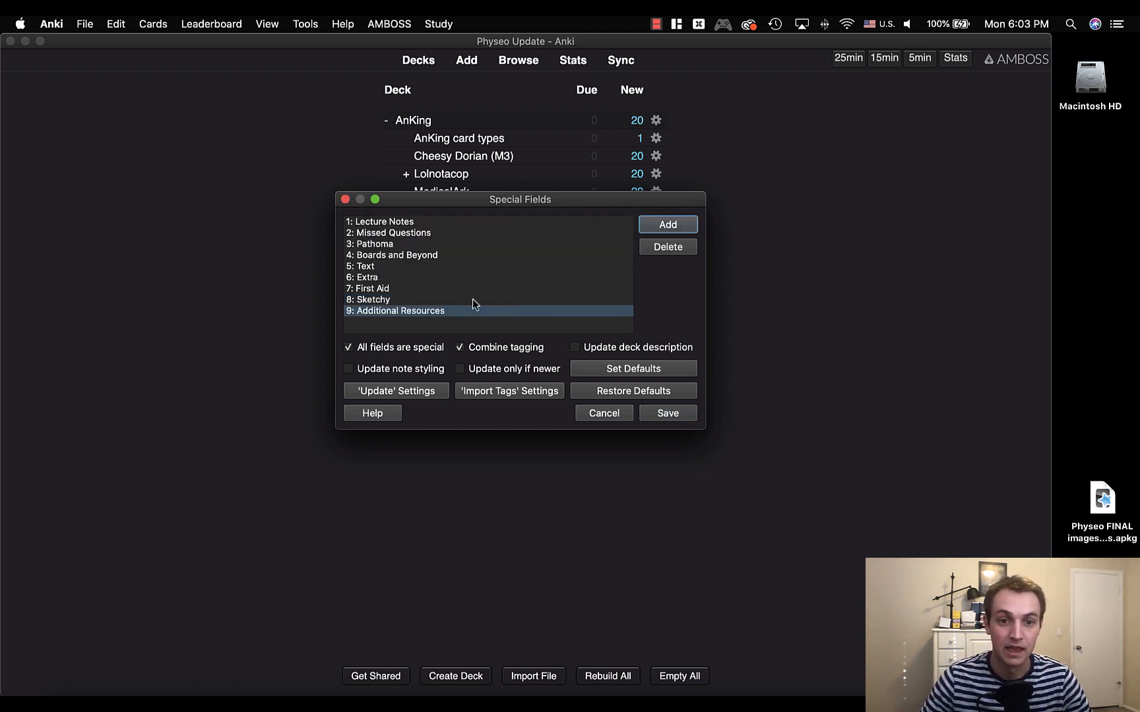
click(396, 254)
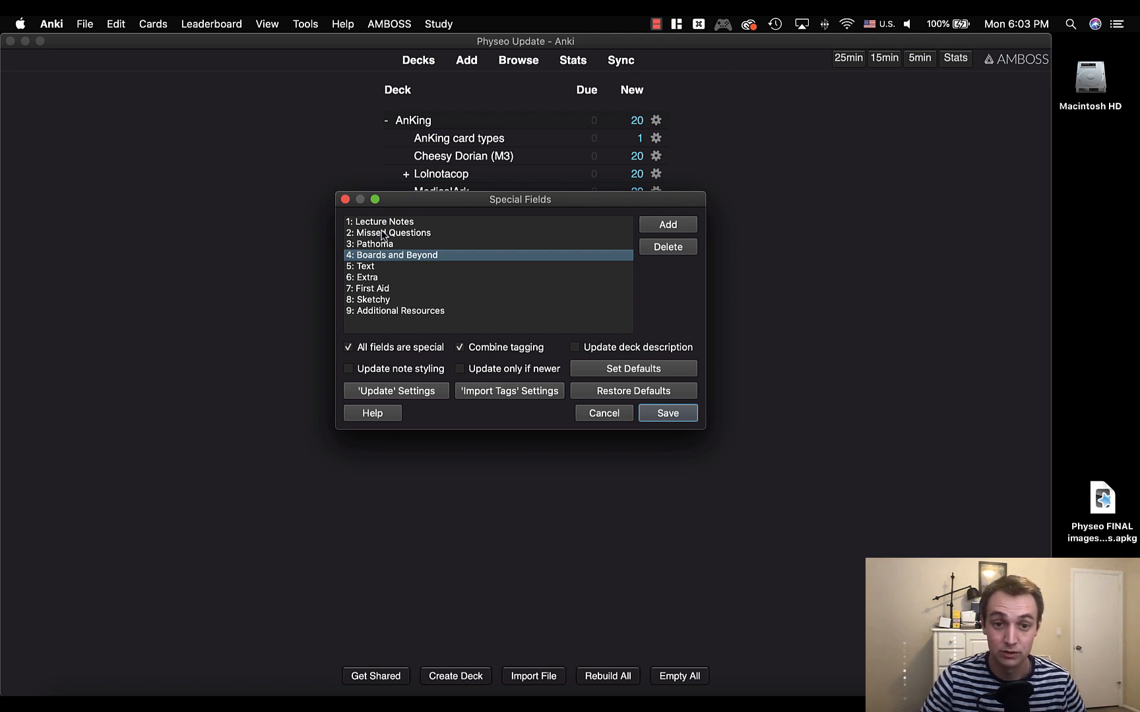
mouse_move(369, 314)
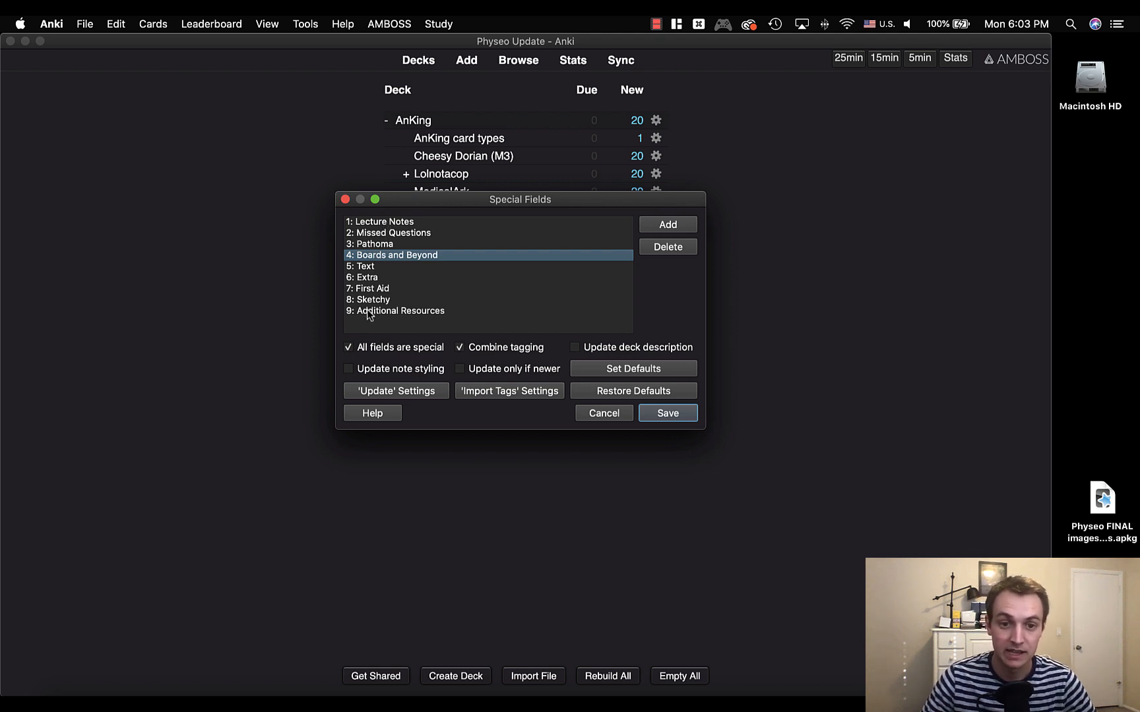
mouse_move(384, 236)
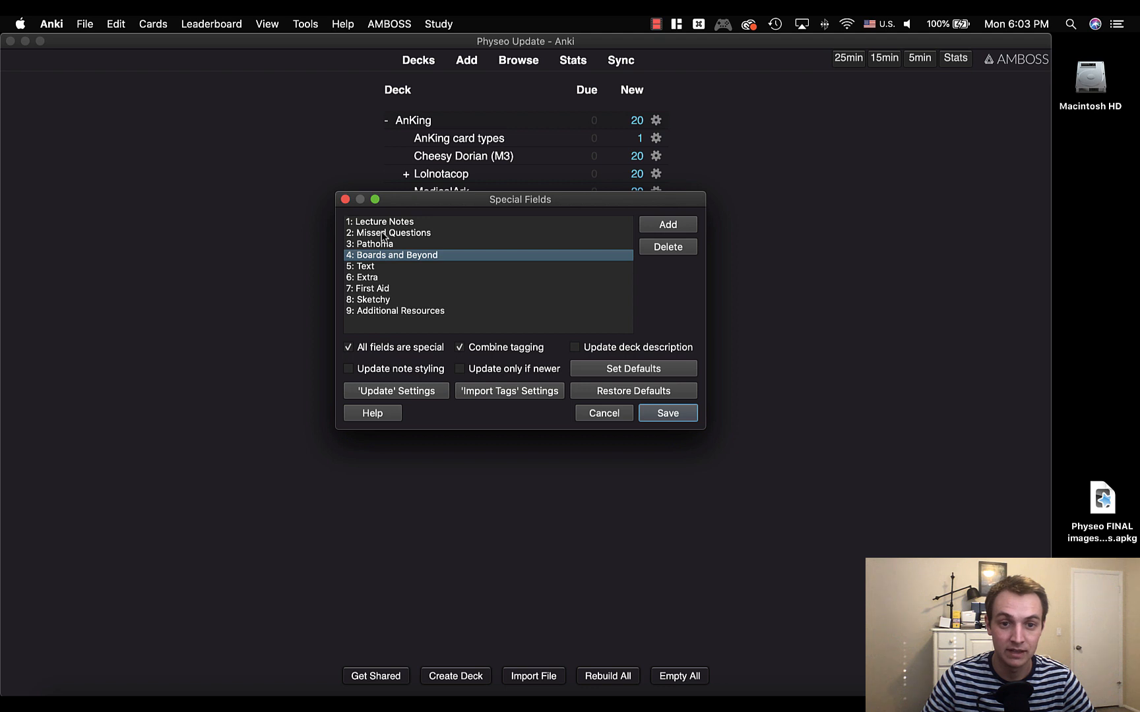
mouse_move(393, 246)
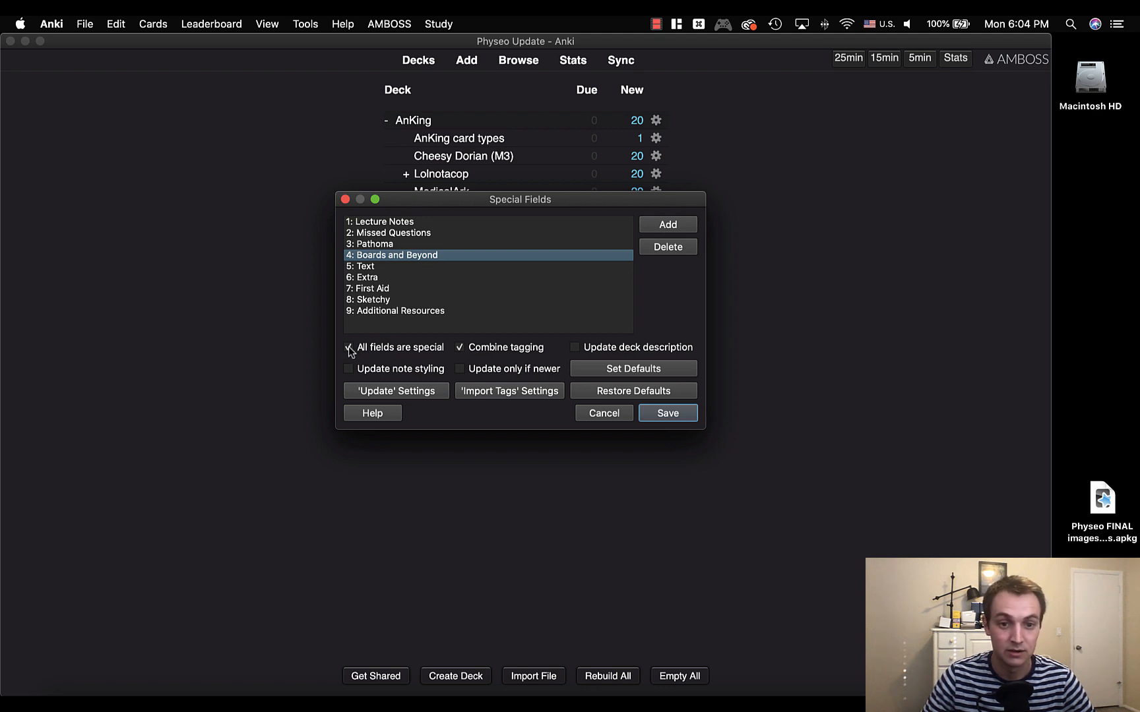
Save the nine-field Special Fields settings before importing the Physeo FINAL images .apkg
click(348, 347)
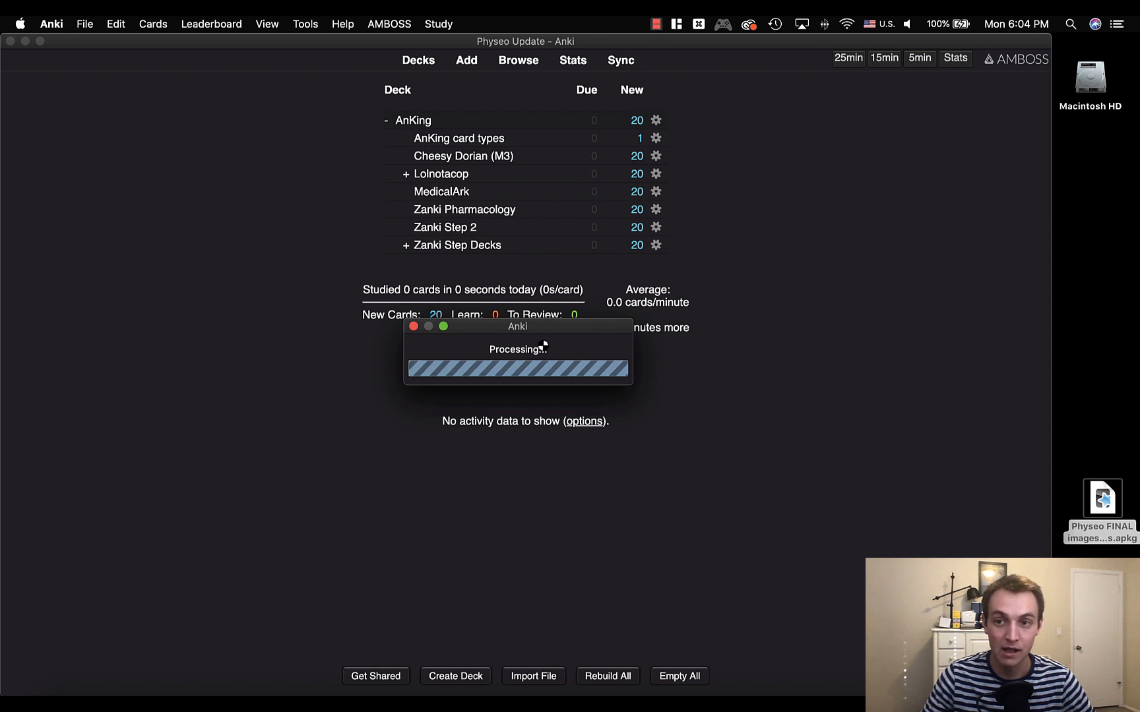
mouse_move(1074, 465)
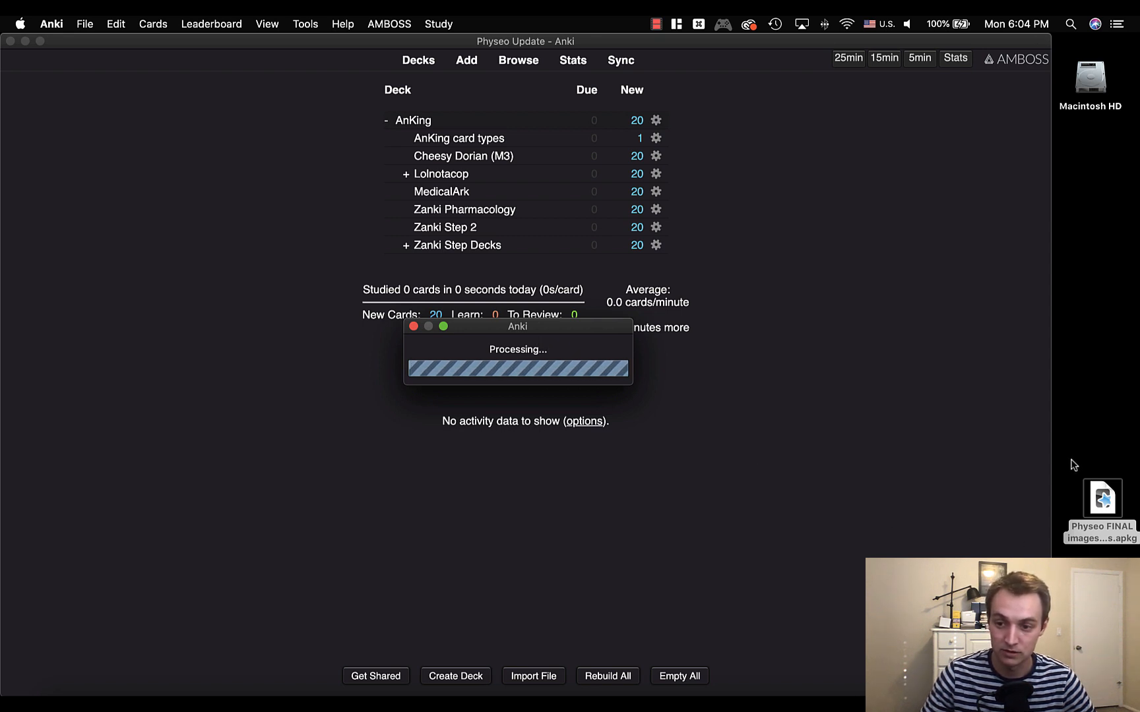
mouse_move(969, 394)
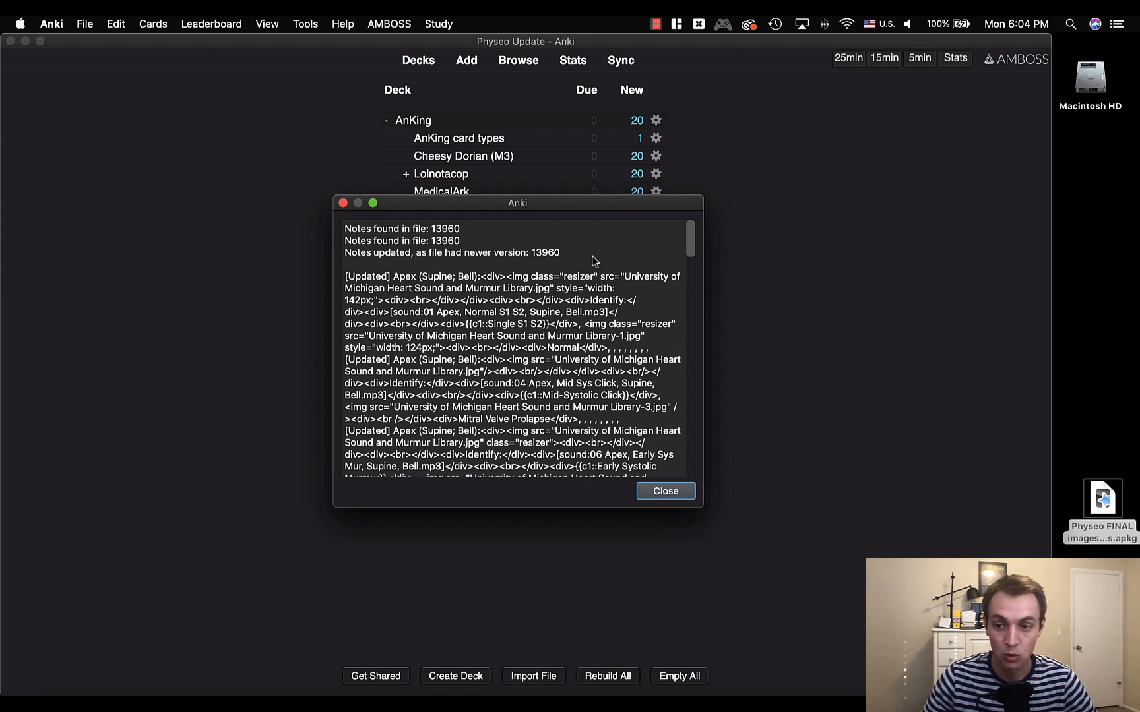
Highlight the 'Notes updated' wording in the import report showing 13960 notes updated
double_click(543, 252)
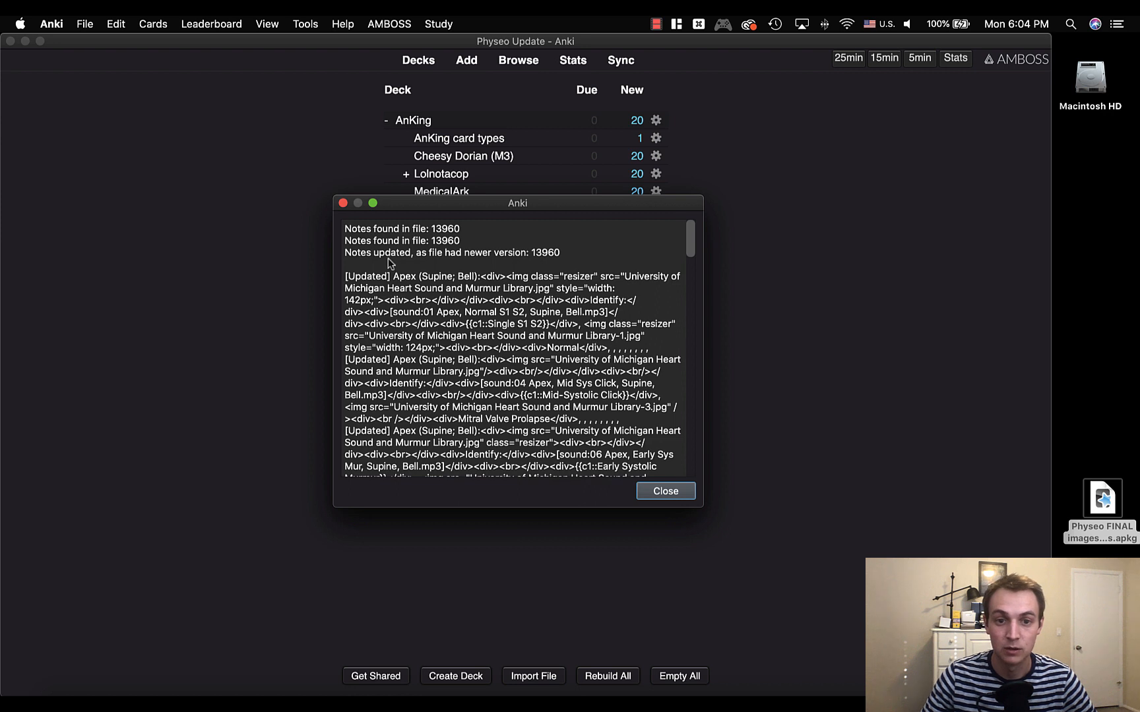
double_click(376, 251)
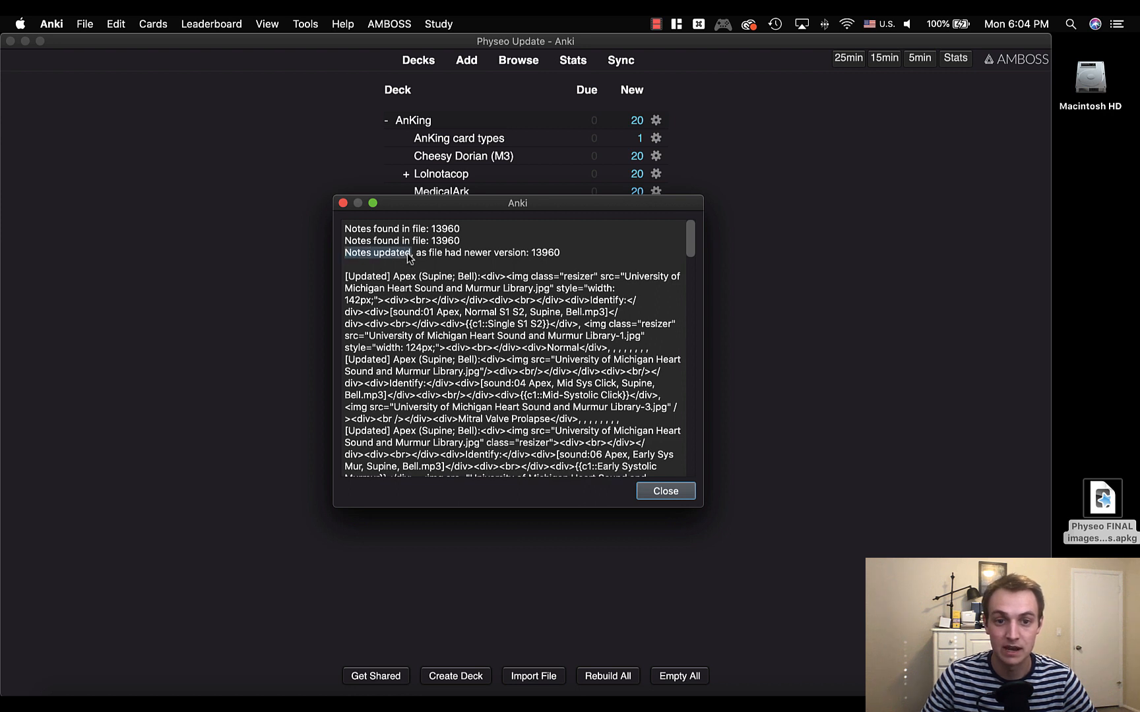
mouse_move(433, 233)
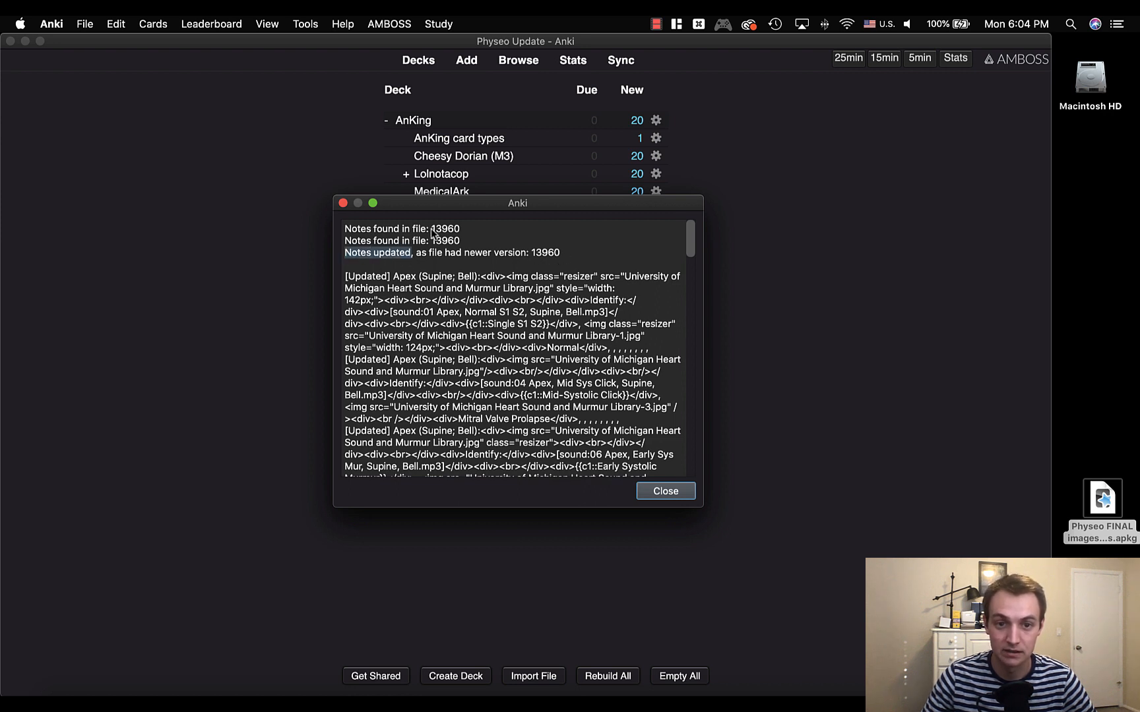
mouse_move(512, 251)
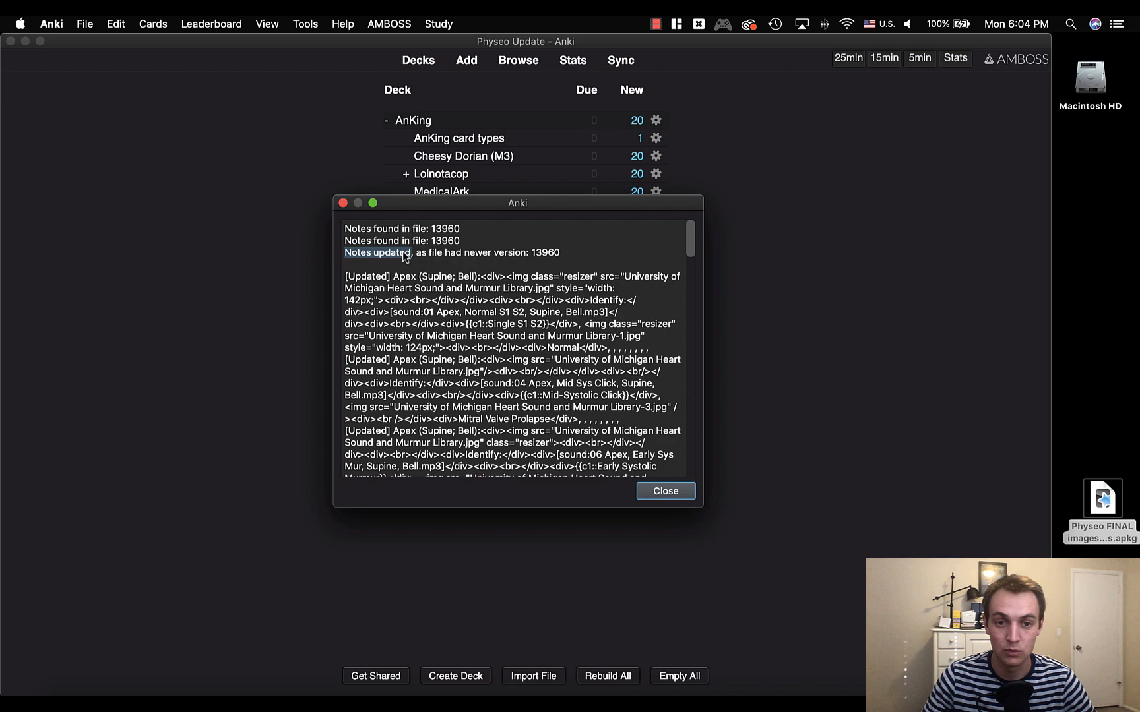
mouse_move(436, 268)
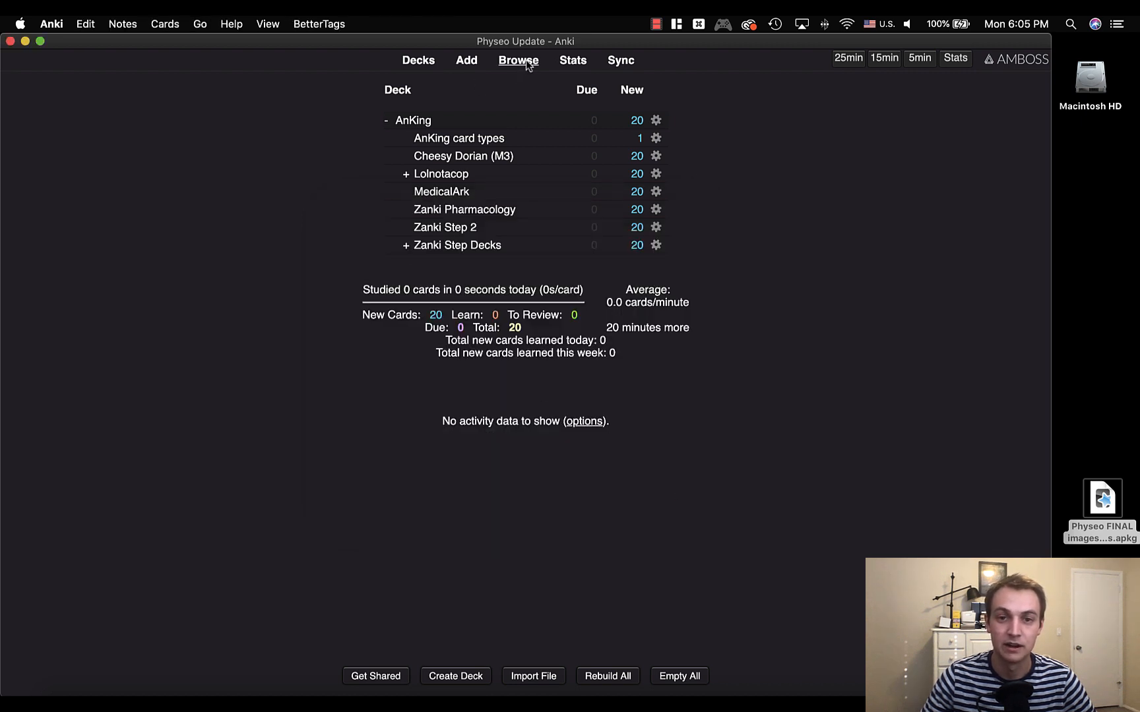
click(517, 61)
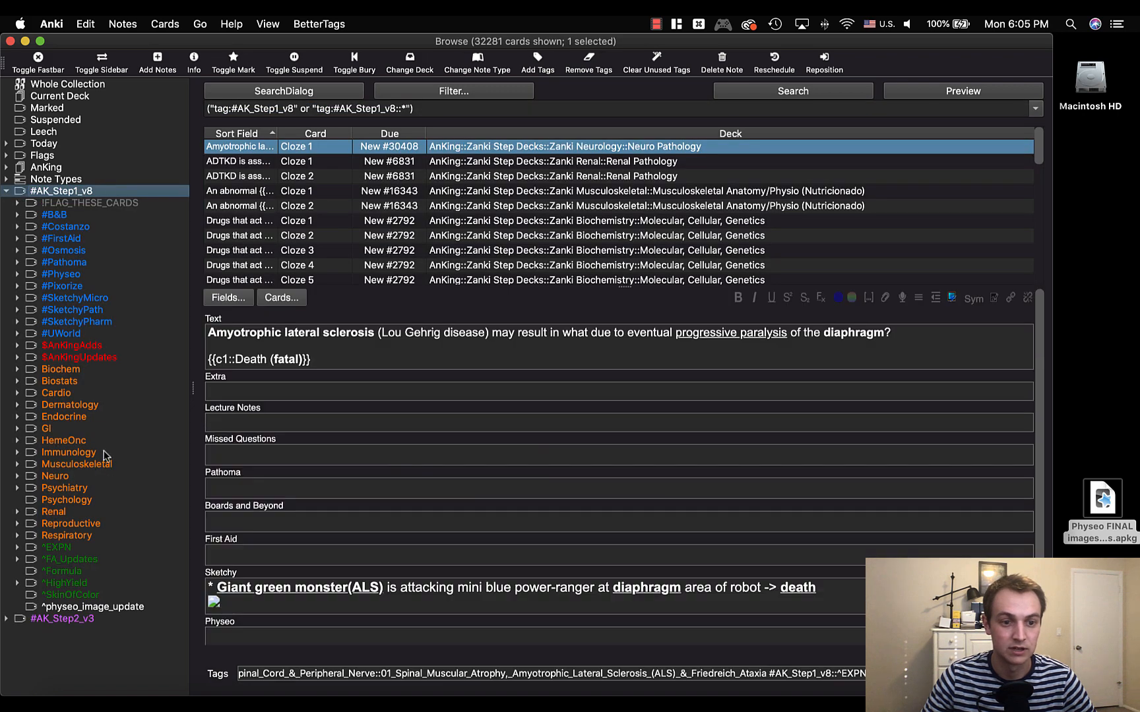
click(94, 607)
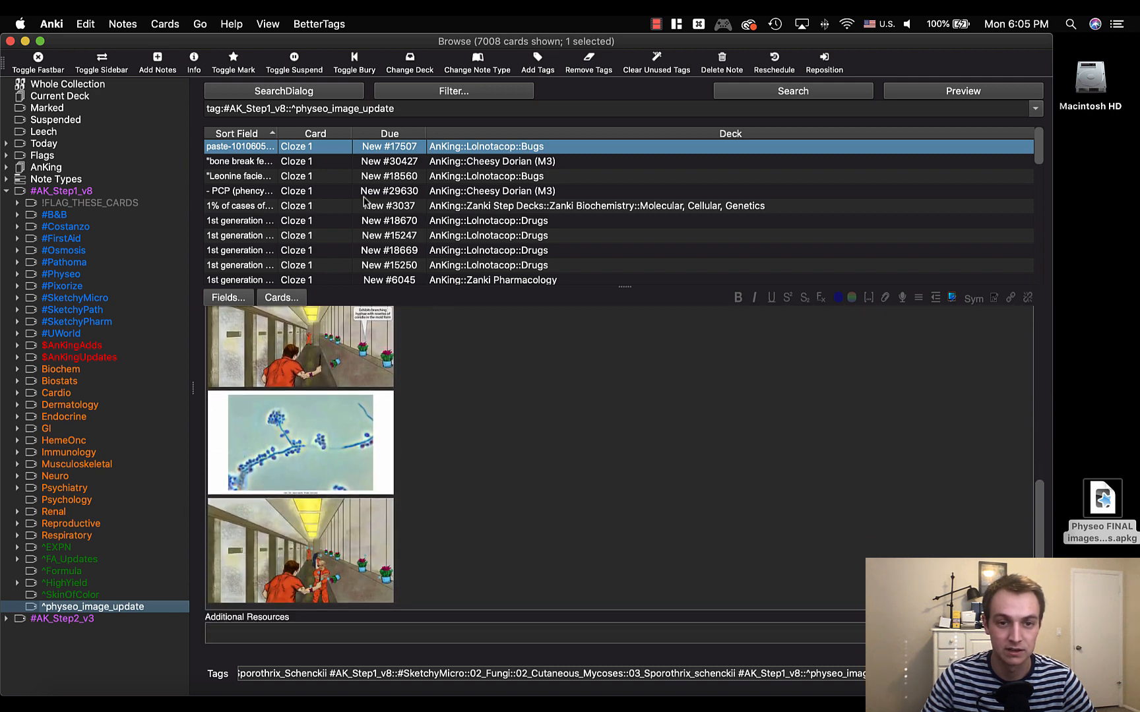
click(240, 190)
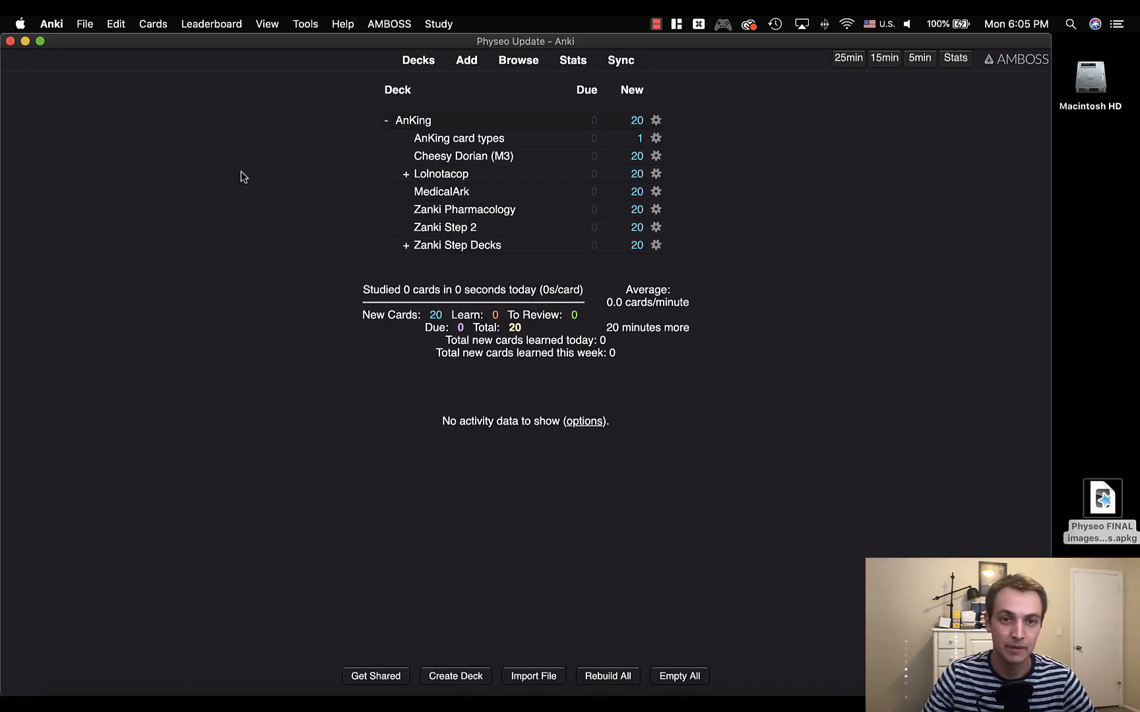
In Tools > Special Fields, apply the 'Import Tags' settings preset and dismiss its confirmation
click(305, 24)
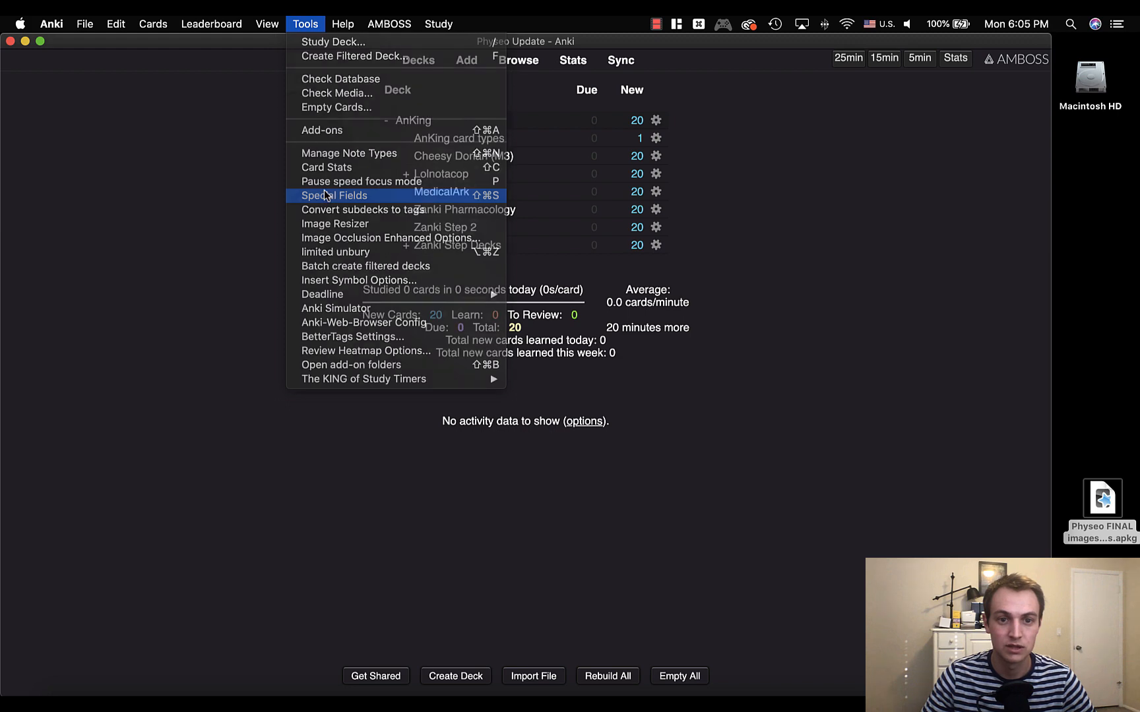
click(334, 195)
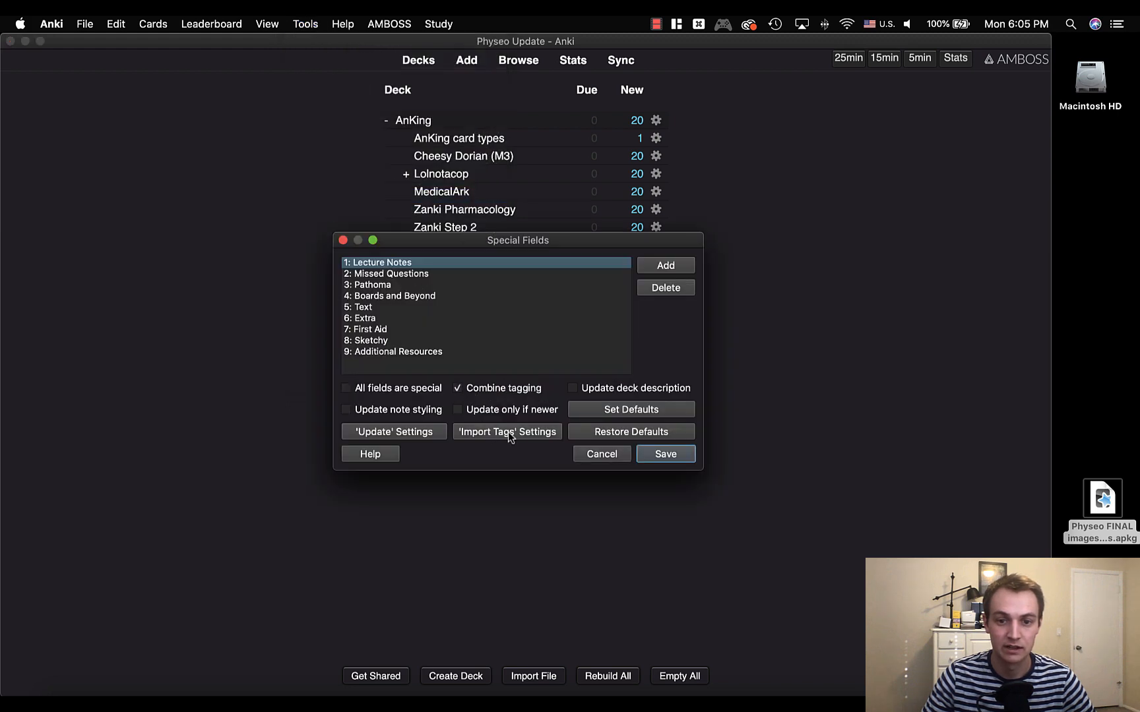
click(506, 431)
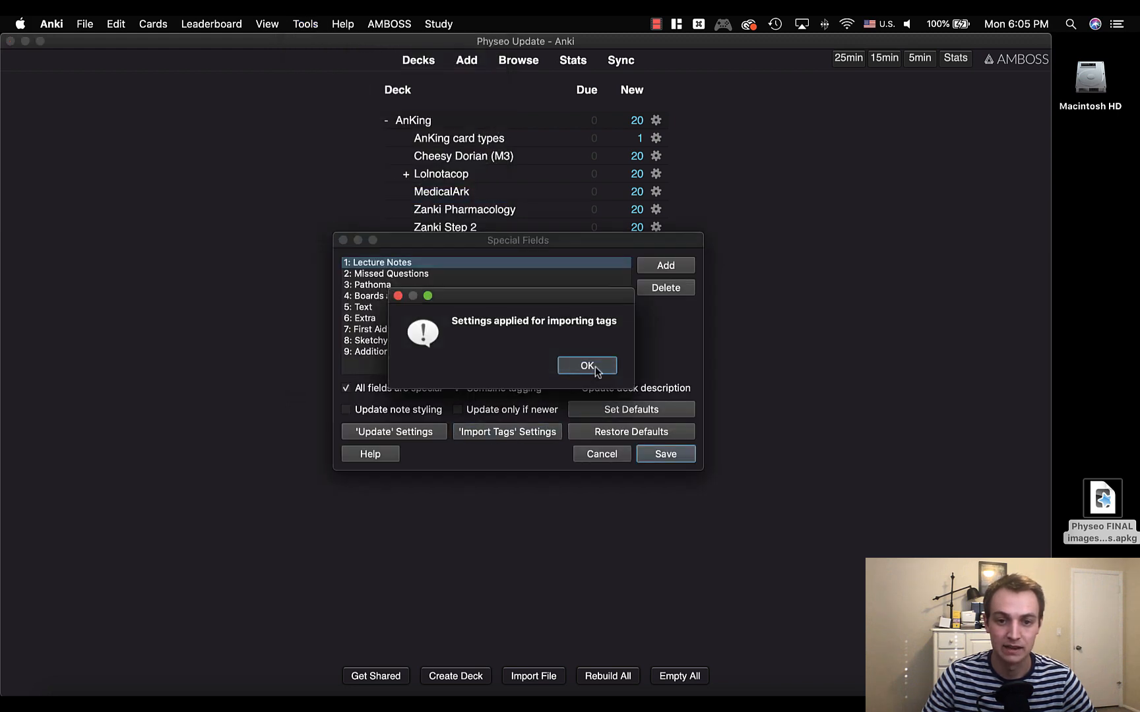
click(587, 365)
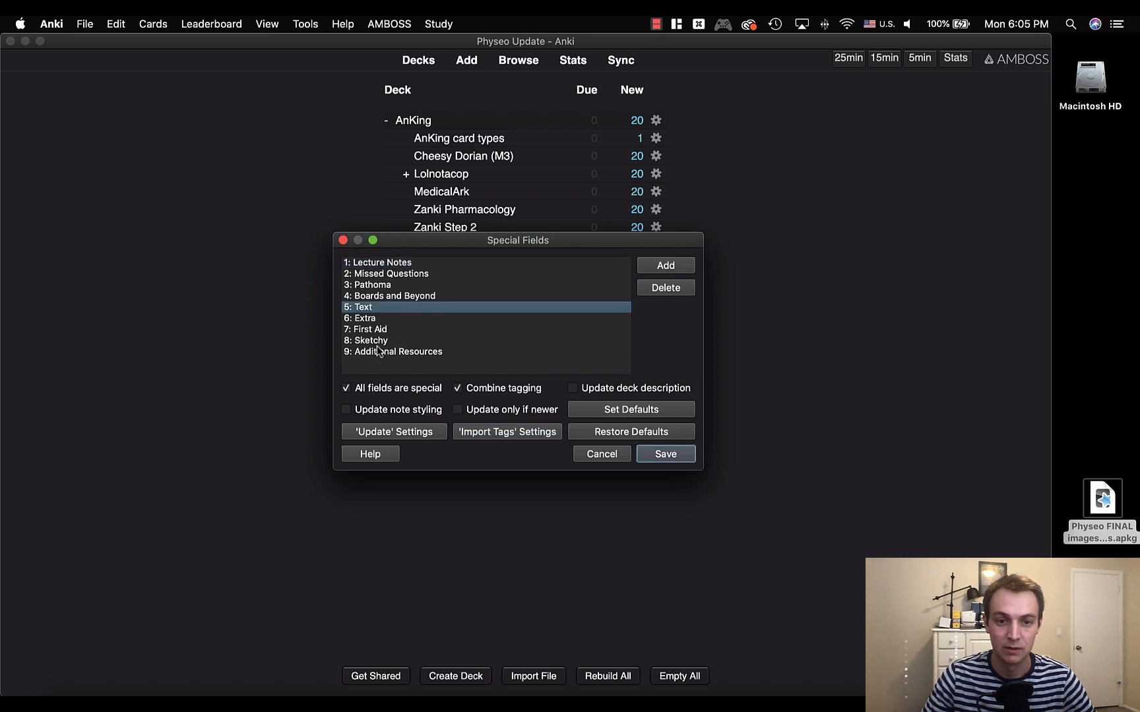
Remove Text, Extra, First Aid, Sketchy and Additional Resources, leaving the four original fields, and save
click(664, 287)
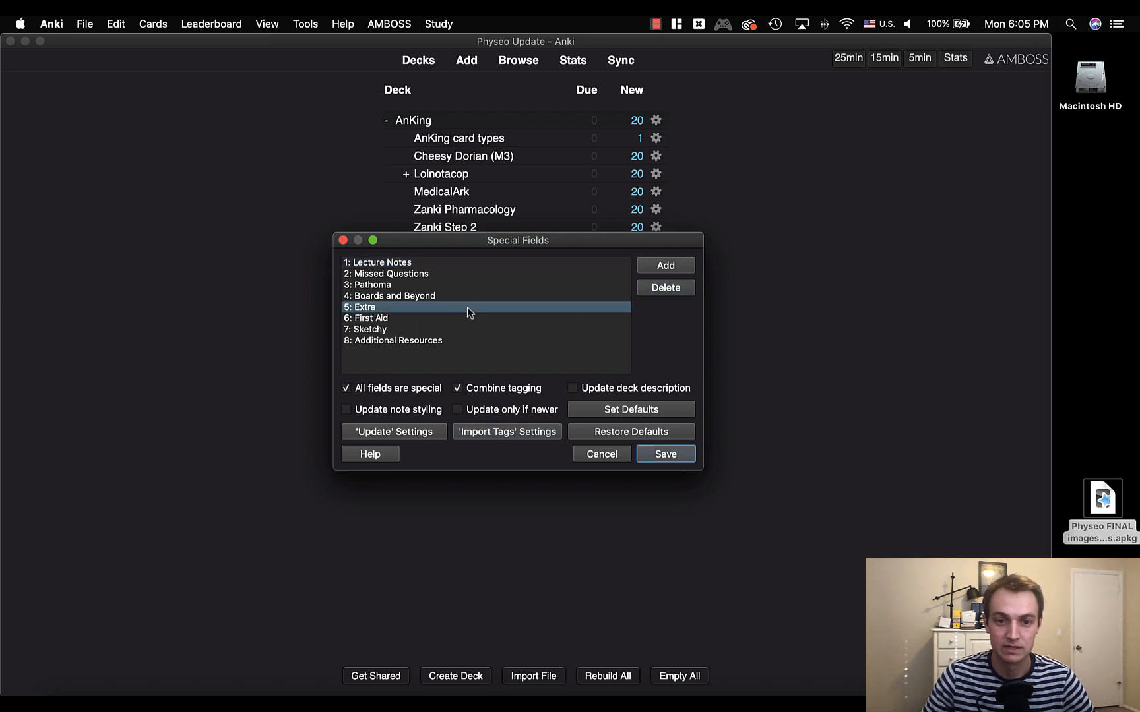
click(664, 288)
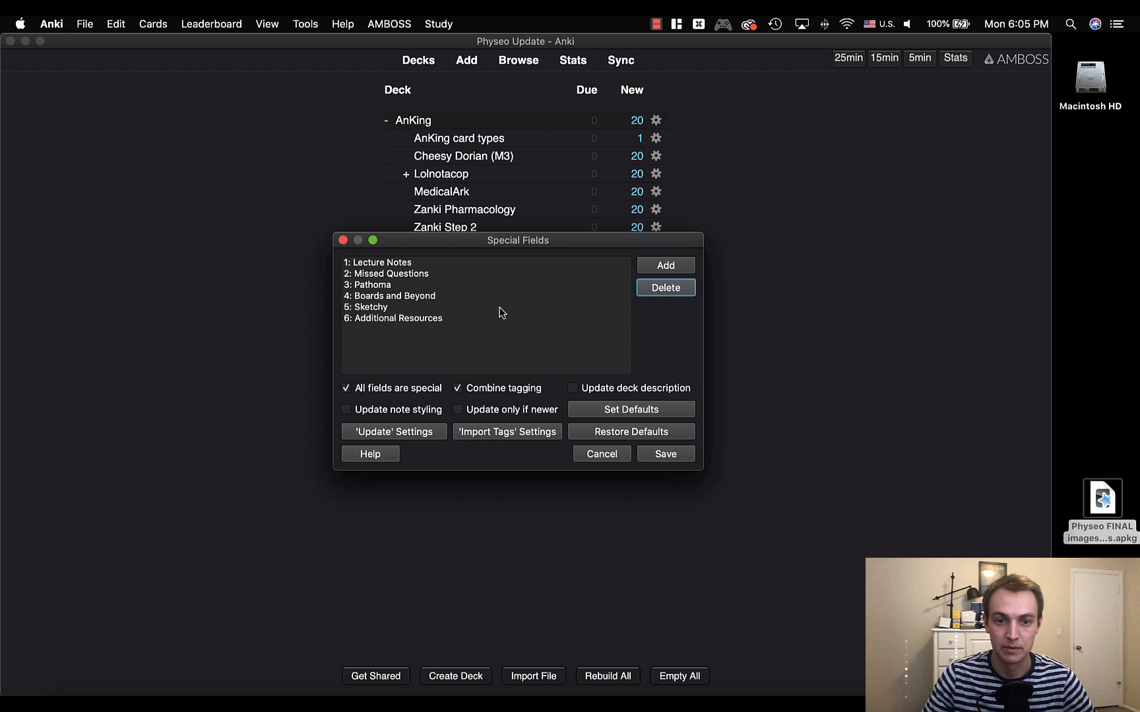
click(664, 287)
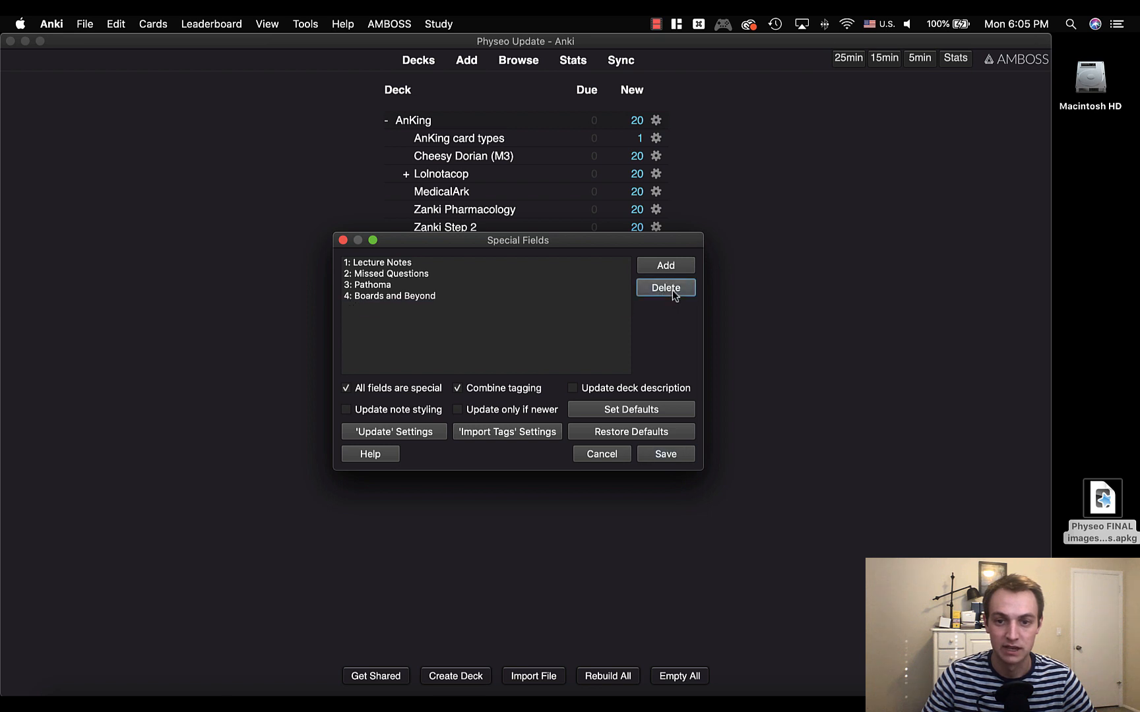
mouse_move(673, 454)
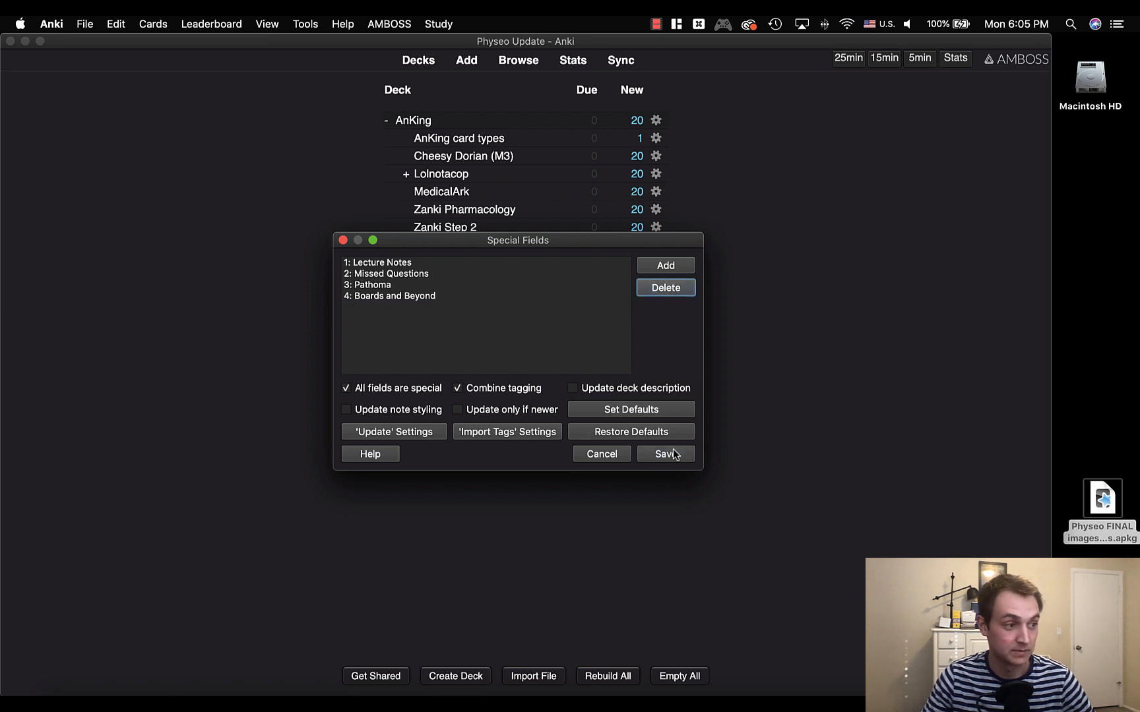
click(663, 454)
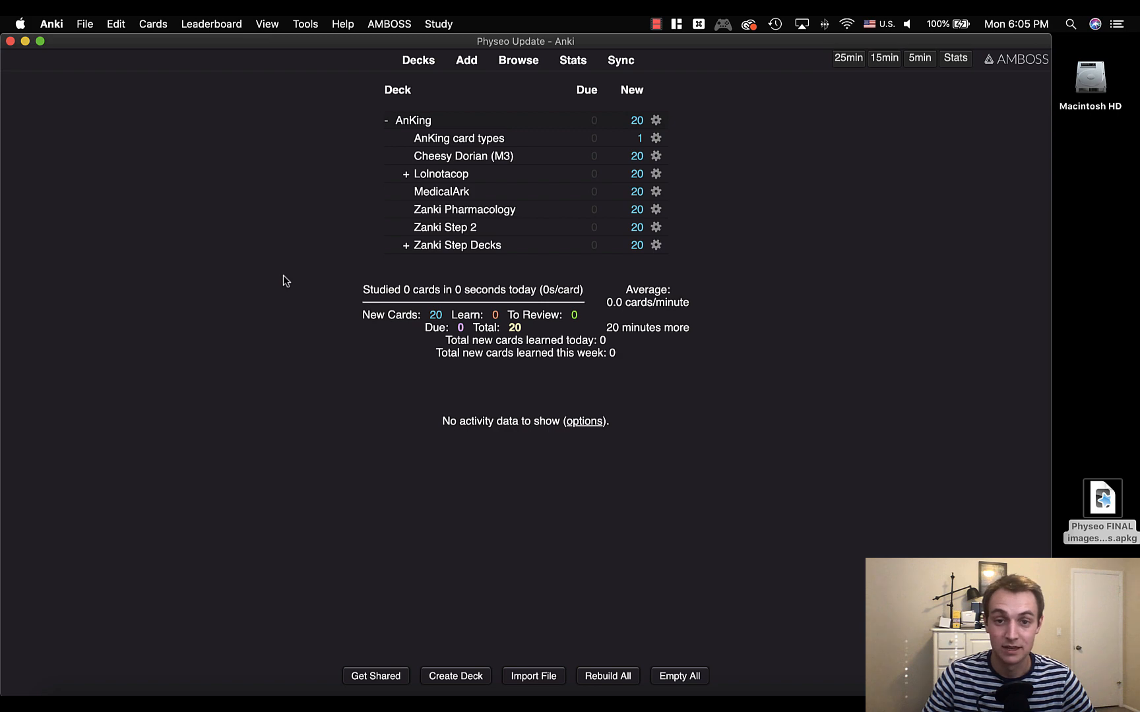